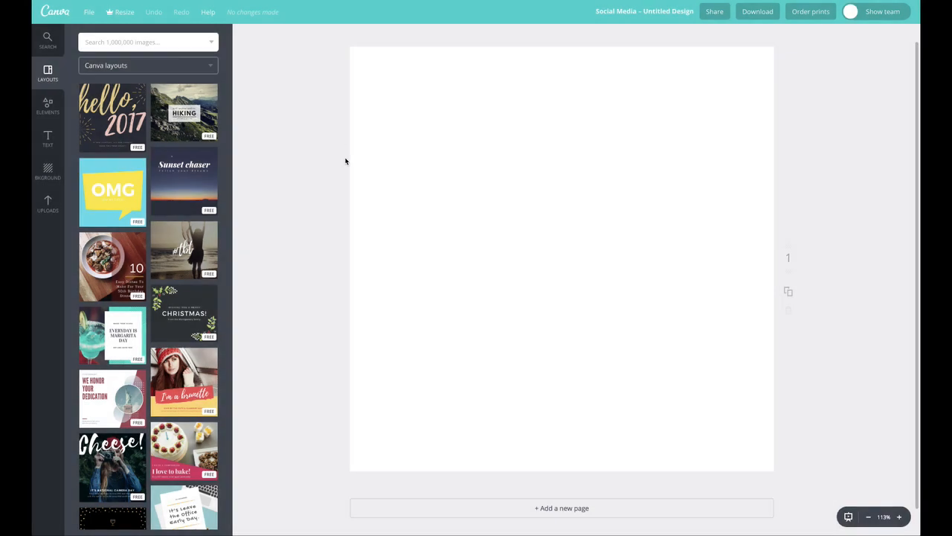
{"action": "mouse_move", "coordinate": [644, 216]}
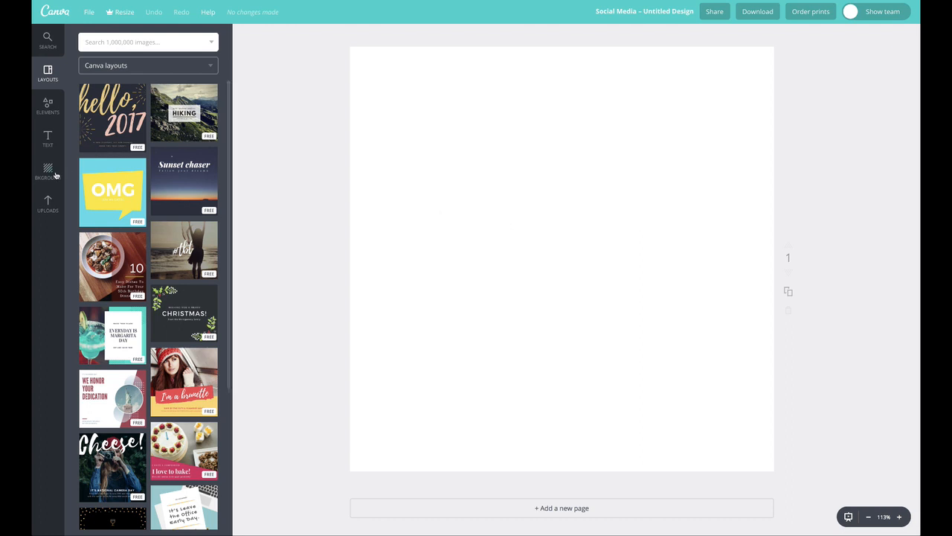
Add heading and subheading text, then a square from Shapes coloured green.
{"action": "left_click", "coordinate": [48, 139]}
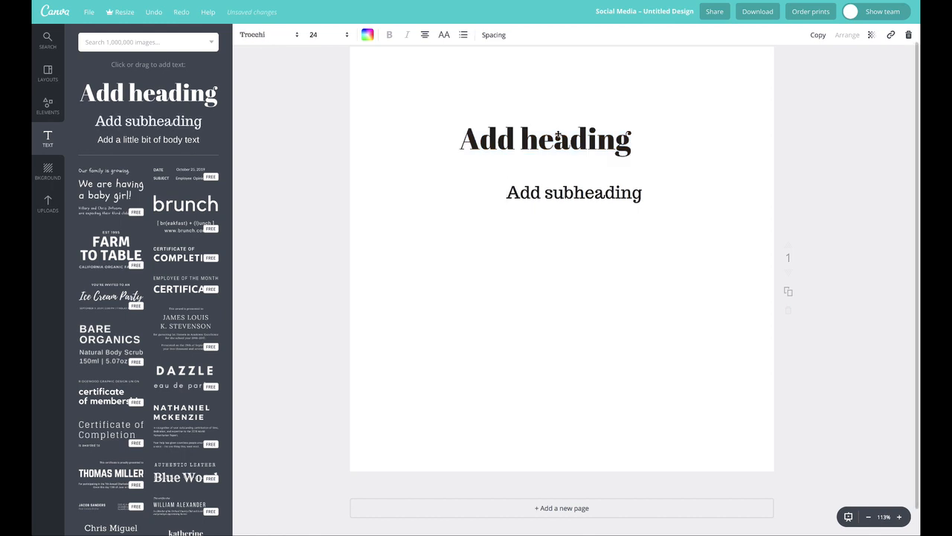
{"action": "left_click", "coordinate": [48, 106]}
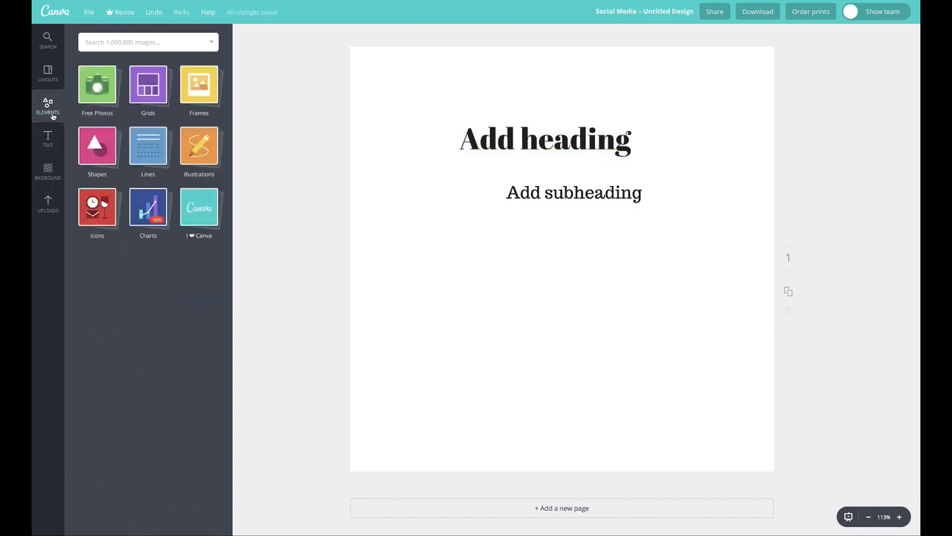
{"action": "left_click", "coordinate": [97, 147]}
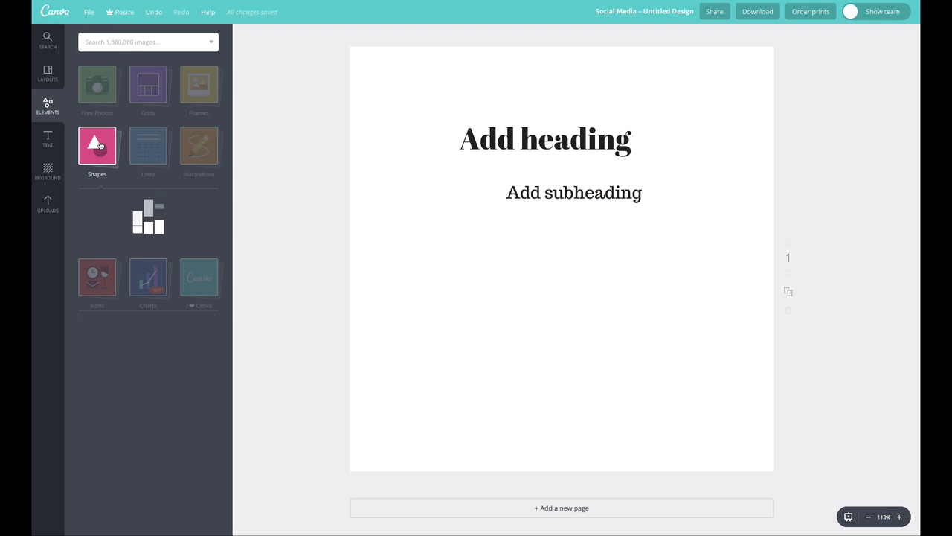
{"action": "left_click", "coordinate": [97, 146]}
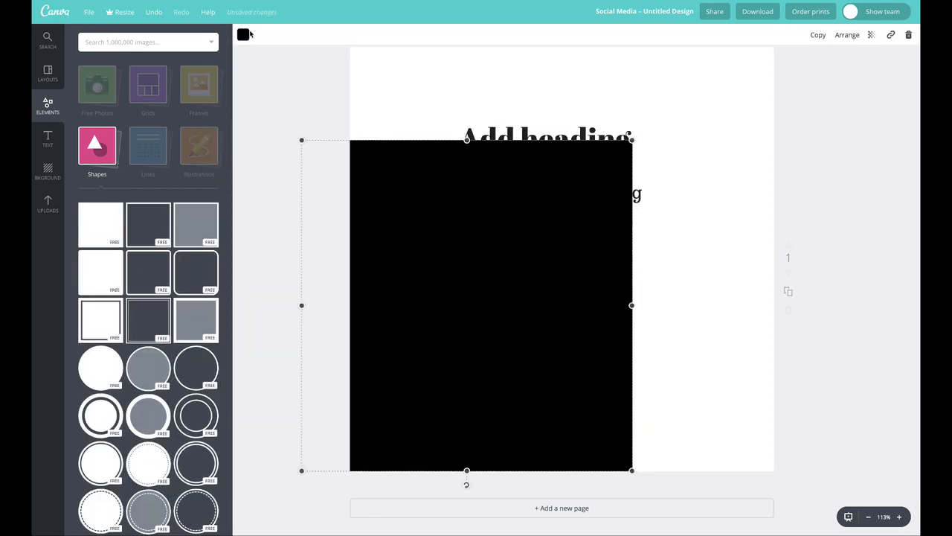
{"action": "left_click", "coordinate": [243, 34]}
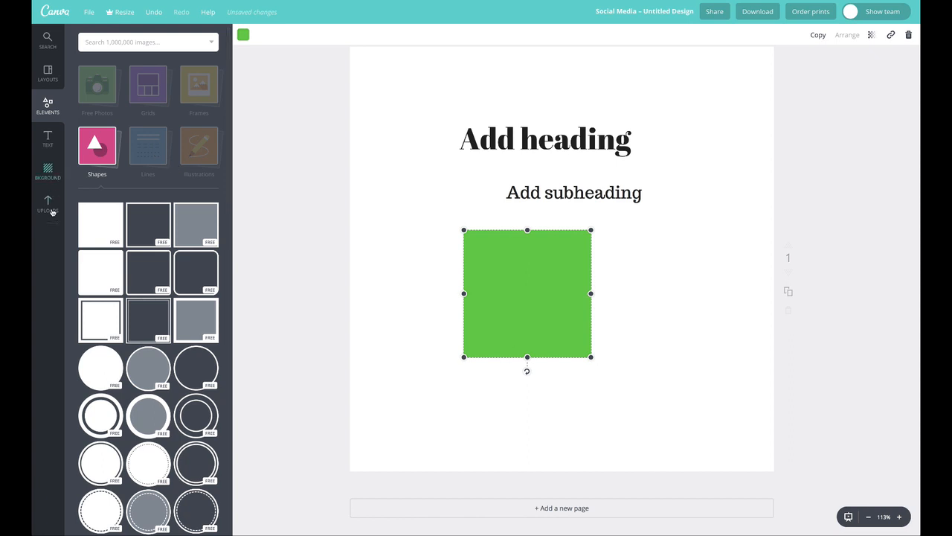
Add the uploaded woman-in-forest photo, move it right, and stretch the green square over the page.
{"action": "left_click", "coordinate": [48, 205]}
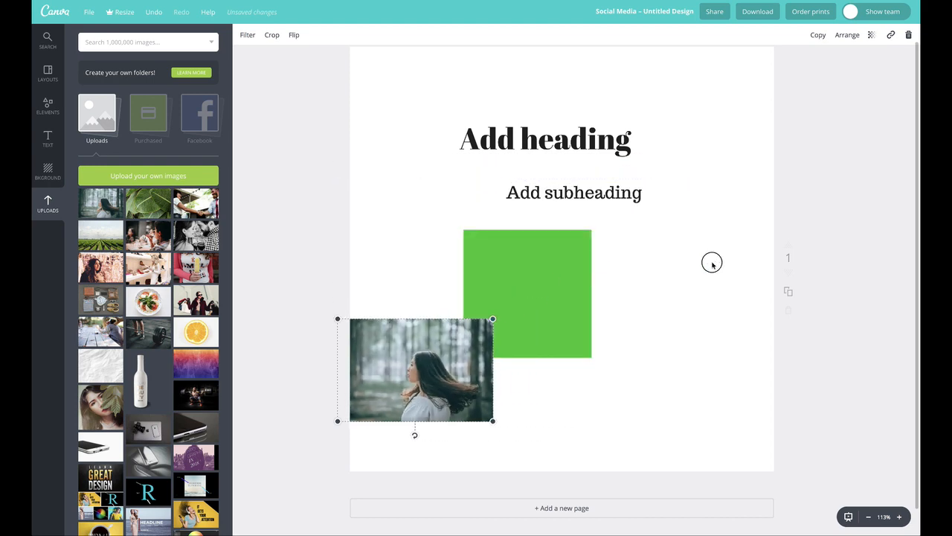
{"action": "left_click_drag", "start_coordinate": [420, 370], "coordinate": [669, 350]}
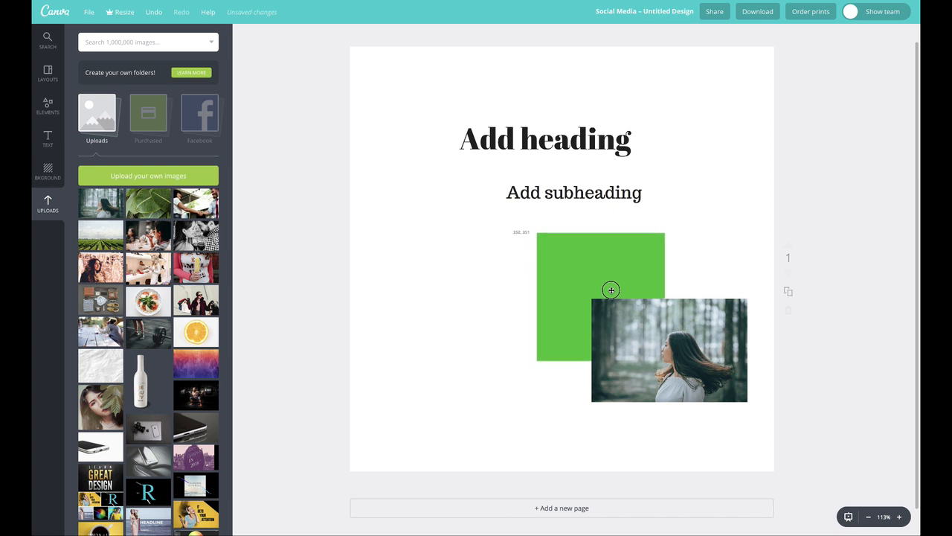
{"action": "left_click_drag", "start_coordinate": [601, 295], "coordinate": [452, 292]}
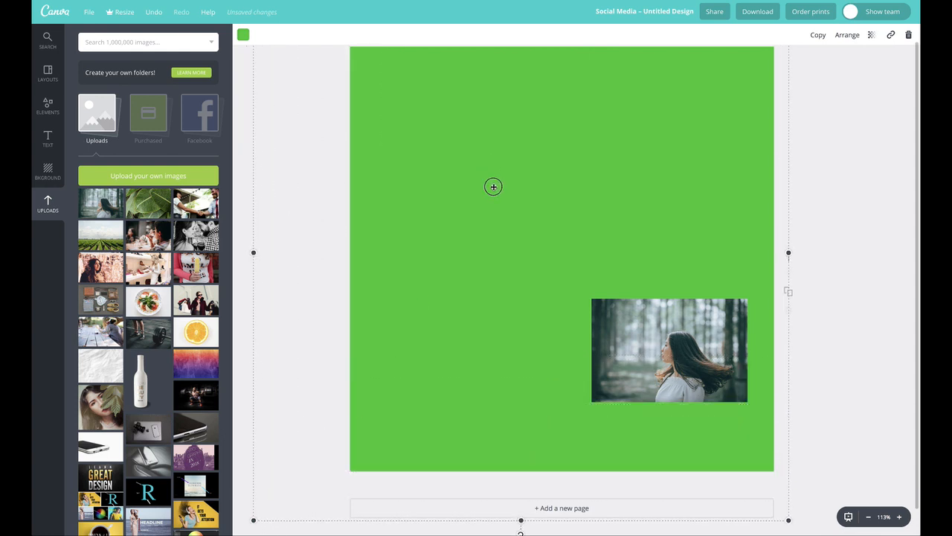
{"action": "mouse_move", "coordinate": [563, 201]}
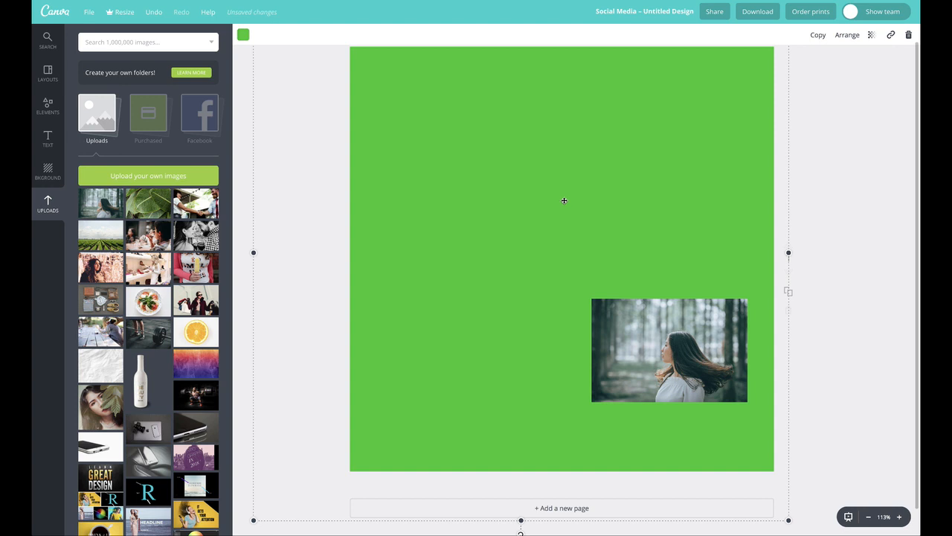
{"action": "mouse_move", "coordinate": [848, 35]}
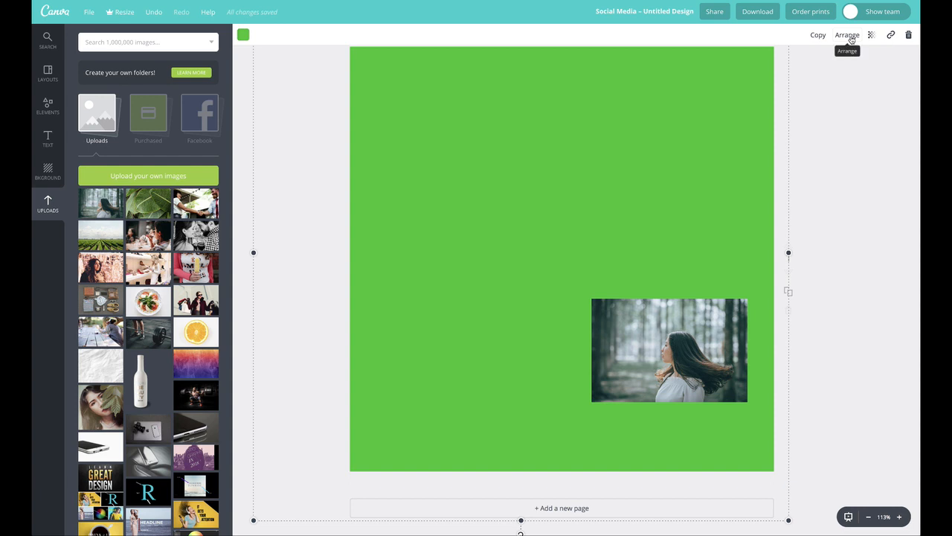
Send the green square to the back and select the heading text.
{"action": "left_click", "coordinate": [848, 35]}
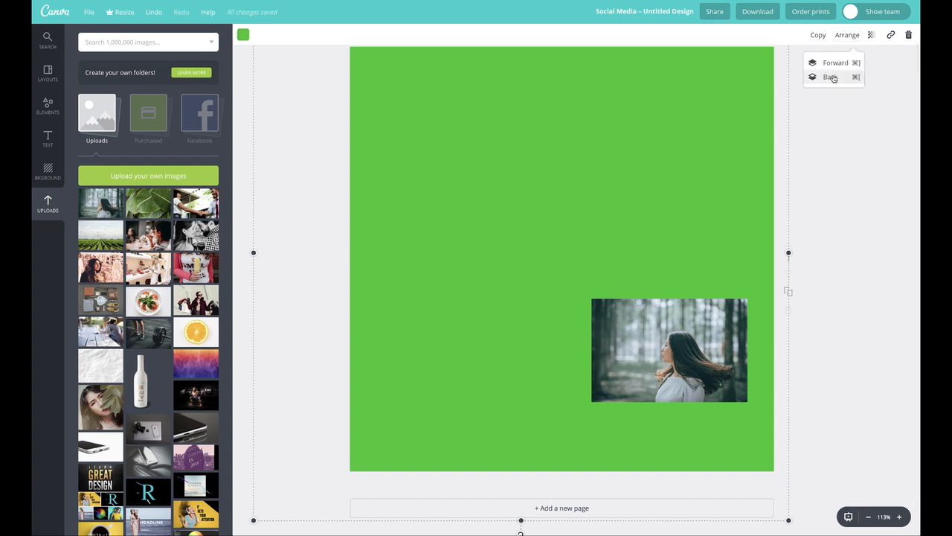
{"action": "left_click", "coordinate": [831, 77]}
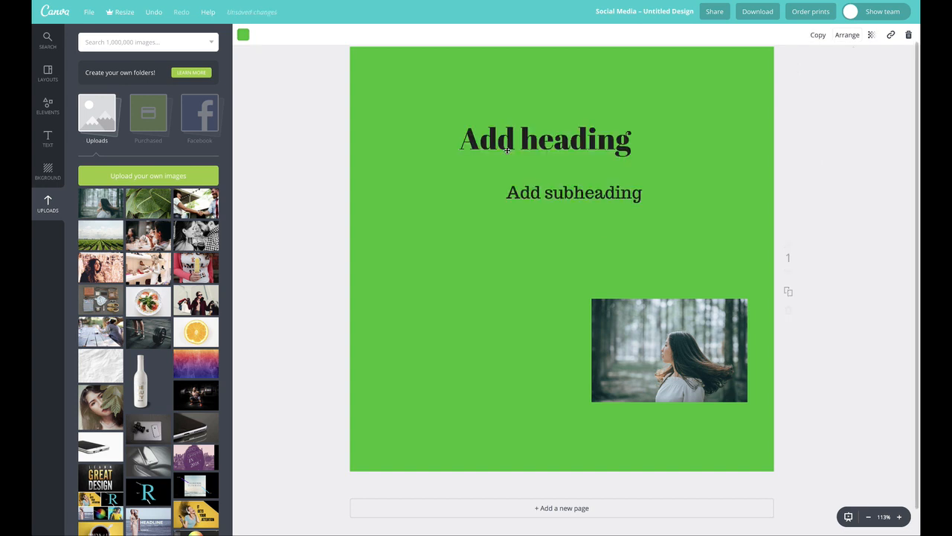
{"action": "left_click", "coordinate": [544, 139]}
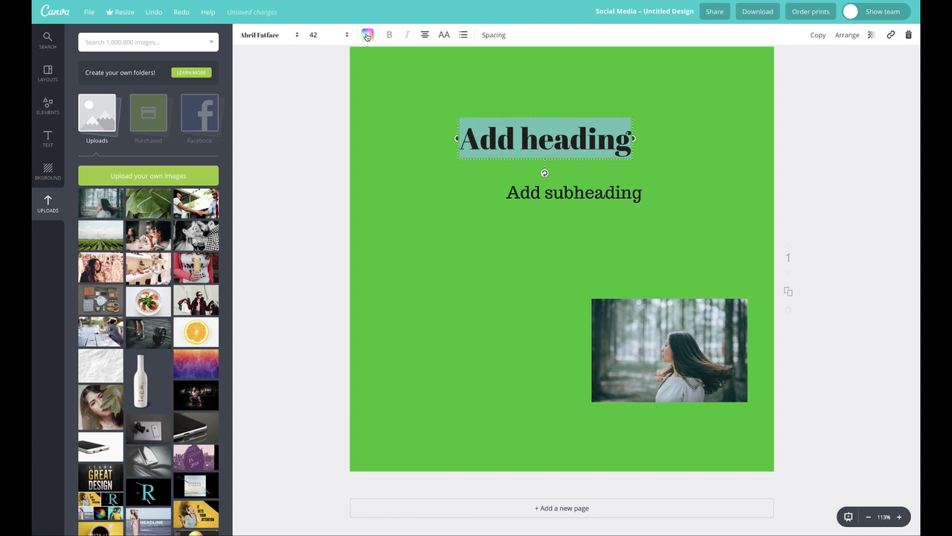
Make the heading white at size 120, lower it, and move the subheading above it.
{"action": "left_click", "coordinate": [366, 34]}
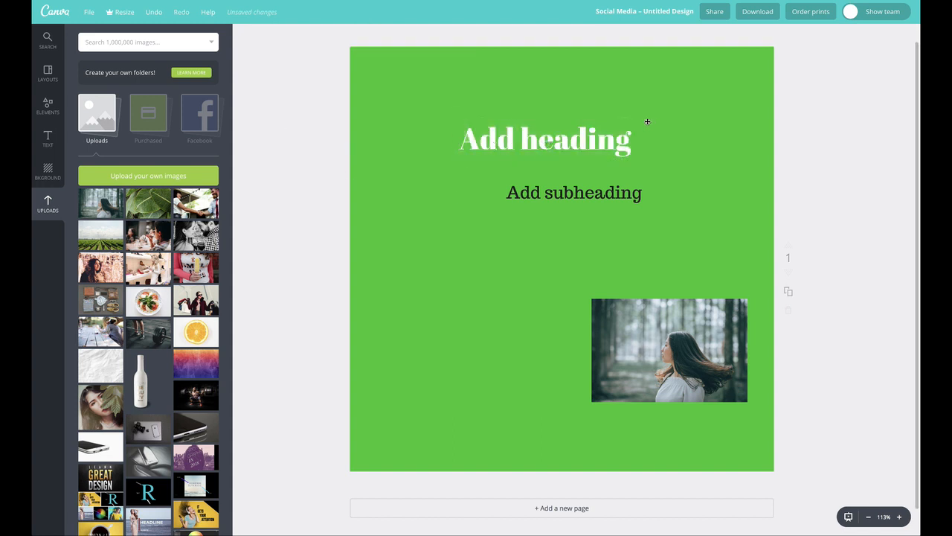
{"action": "left_click", "coordinate": [326, 35]}
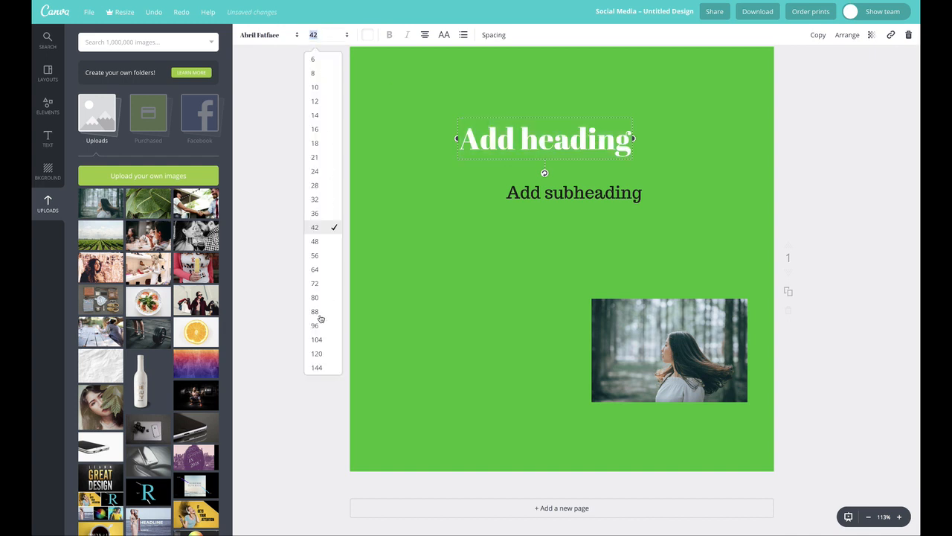
{"action": "left_click", "coordinate": [316, 353]}
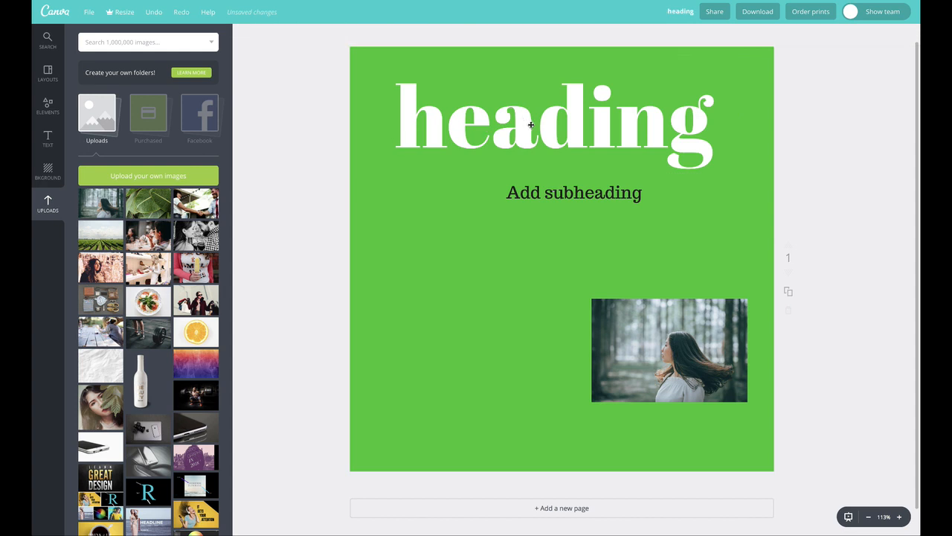
{"action": "left_click_drag", "start_coordinate": [530, 125], "coordinate": [480, 159]}
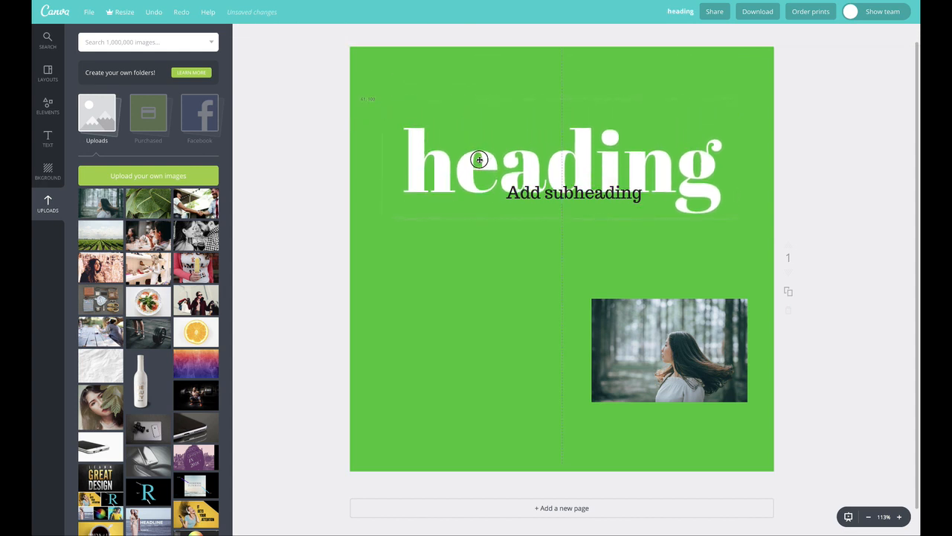
{"action": "left_click", "coordinate": [574, 193]}
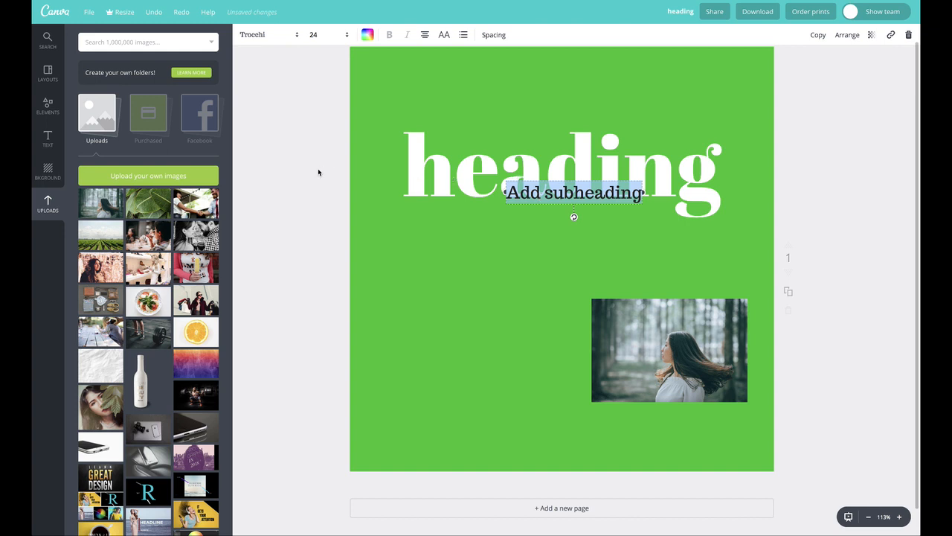
{"action": "left_click_drag", "start_coordinate": [573, 192], "coordinate": [525, 148]}
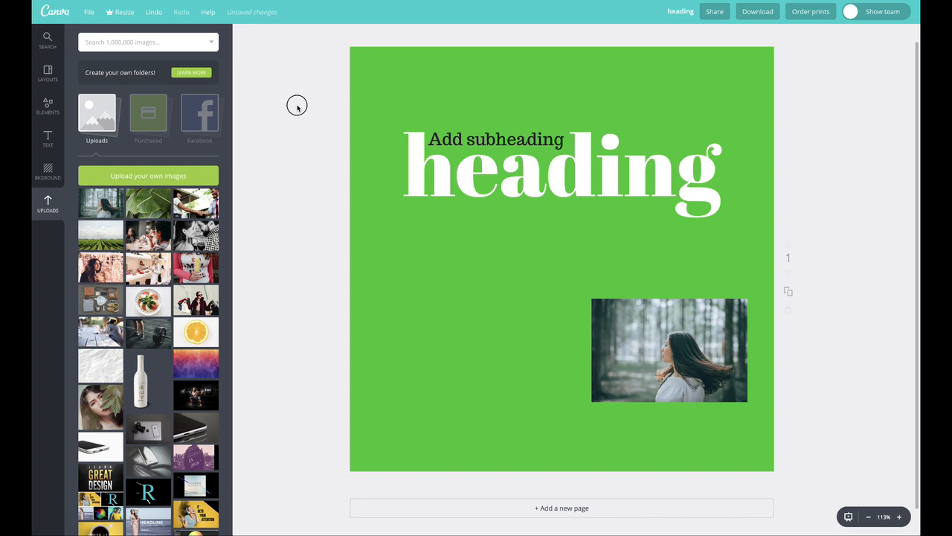
{"action": "left_click", "coordinate": [558, 171]}
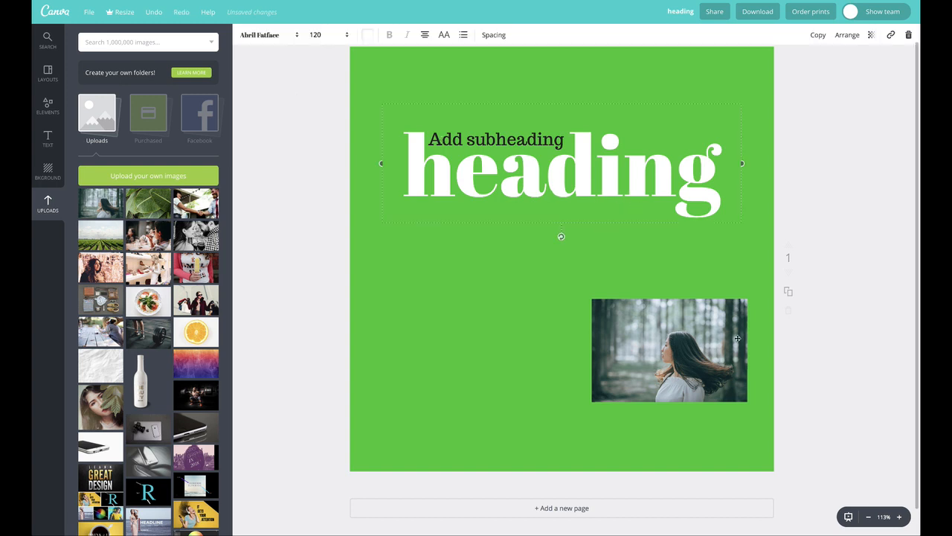
Enlarge the forest photo across the page, send it behind the heading, and exit the design.
{"action": "left_click_drag", "start_coordinate": [670, 350], "coordinate": [409, 422]}
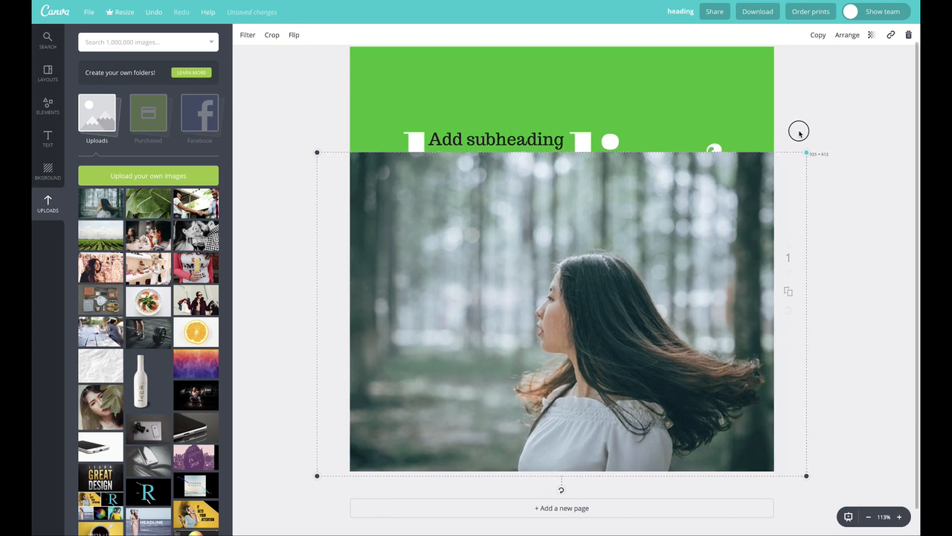
{"action": "left_click_drag", "start_coordinate": [799, 131], "coordinate": [627, 242]}
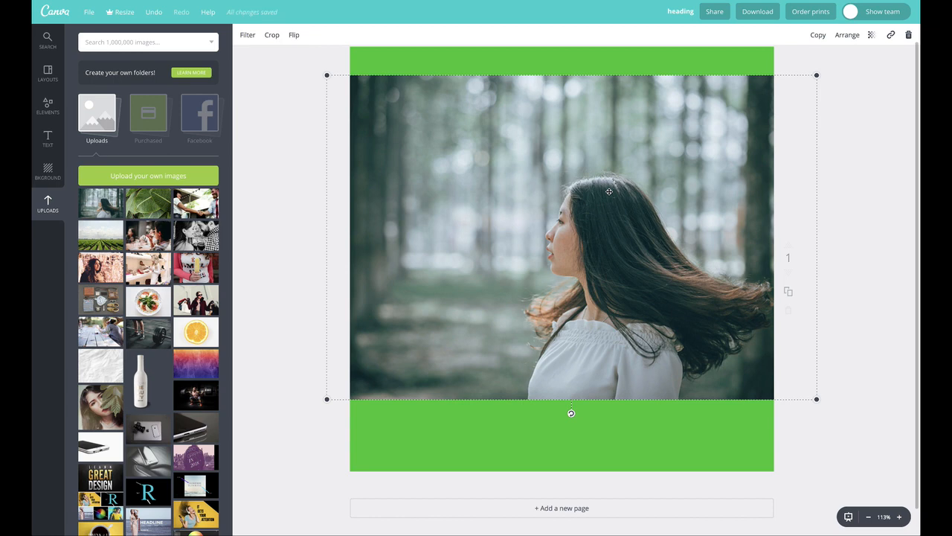
{"action": "left_click", "coordinate": [846, 34]}
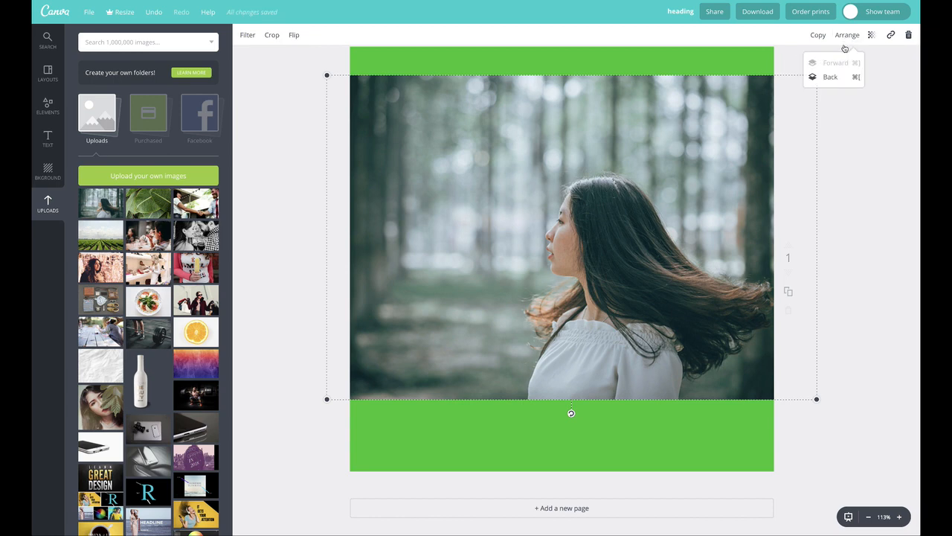
{"action": "left_click", "coordinate": [833, 62]}
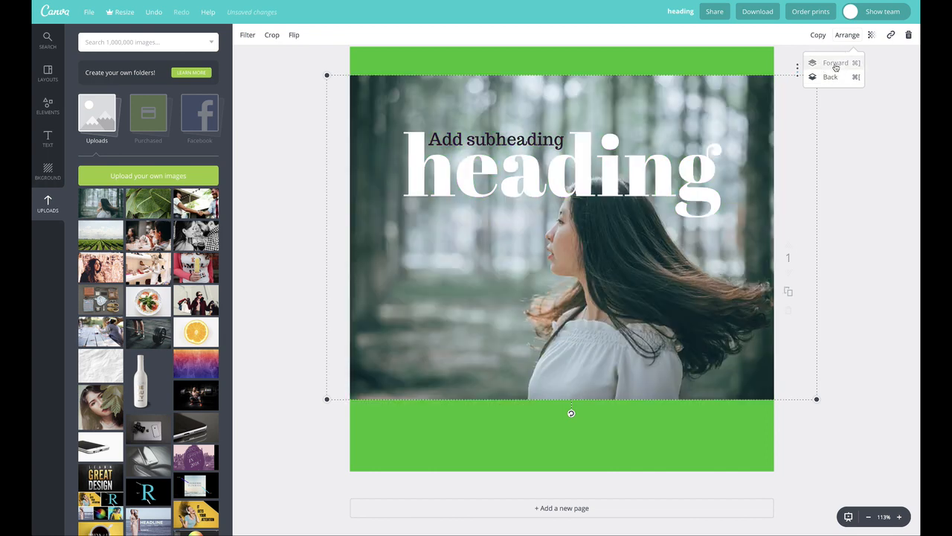
{"action": "mouse_move", "coordinate": [830, 78]}
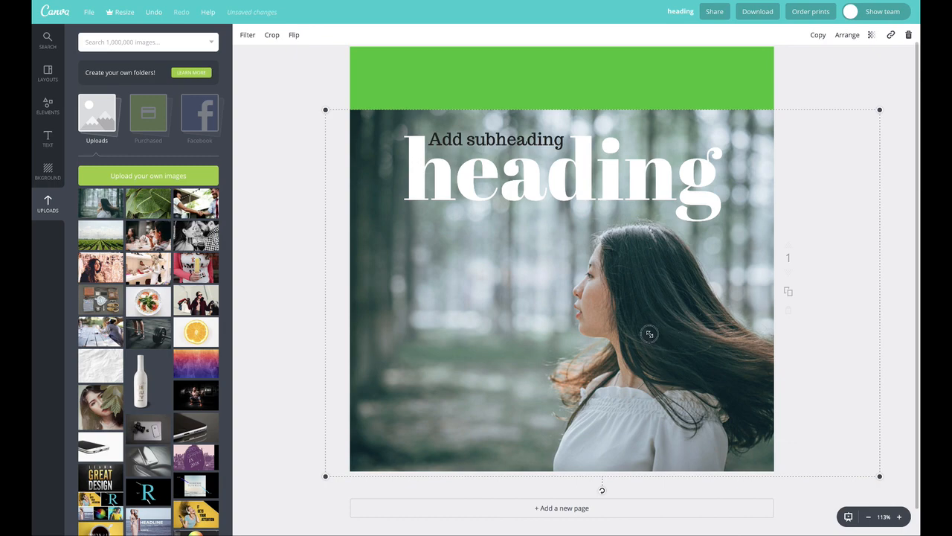
{"action": "left_click_drag", "start_coordinate": [649, 334], "coordinate": [541, 334]}
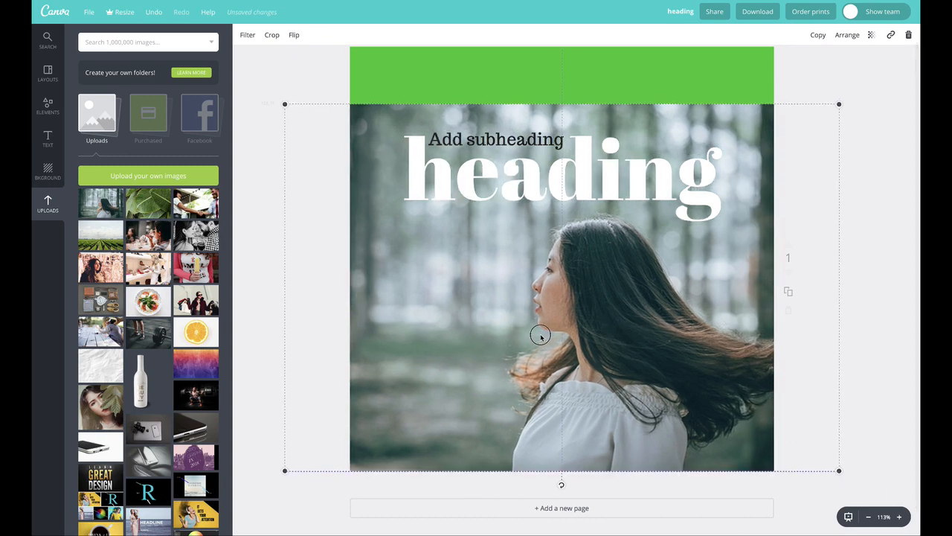
{"action": "left_click", "coordinate": [310, 80]}
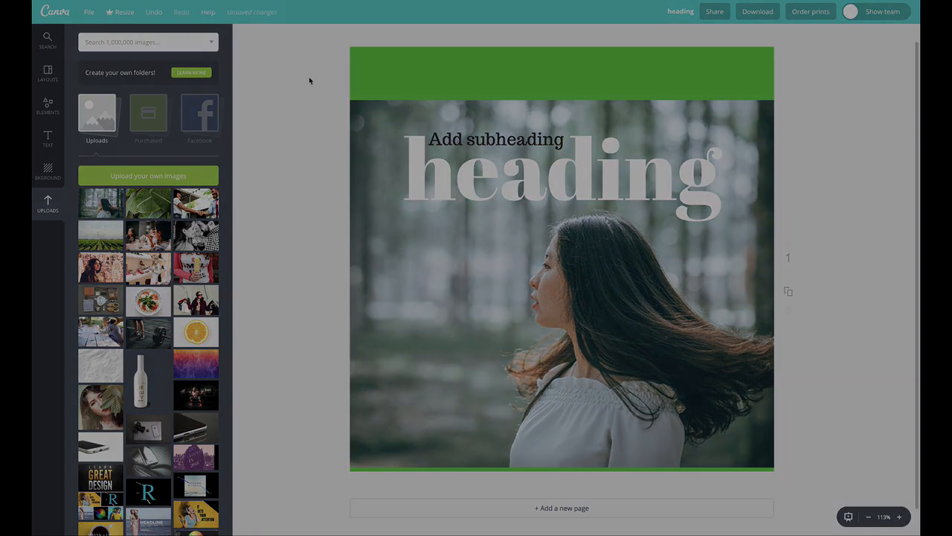
Go back to the Canva home page and scroll through the design types.
{"action": "left_click", "coordinate": [55, 11]}
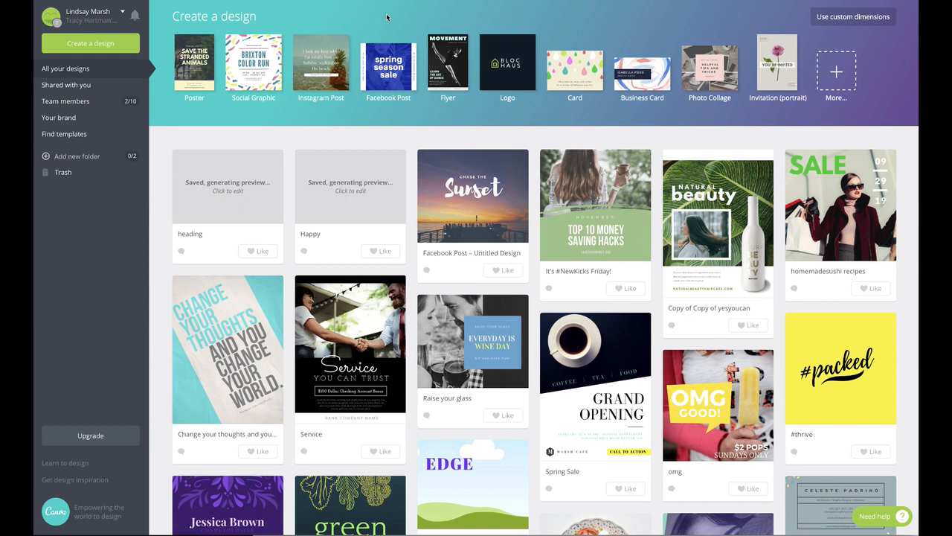
{"action": "mouse_move", "coordinate": [474, 110]}
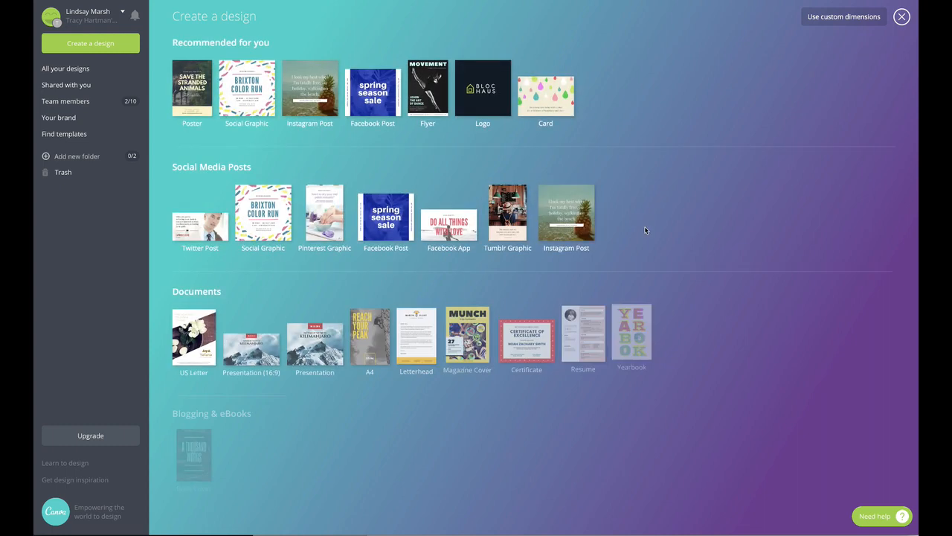
{"action": "scroll", "scroll_direction": "down", "scroll_amount": 3}
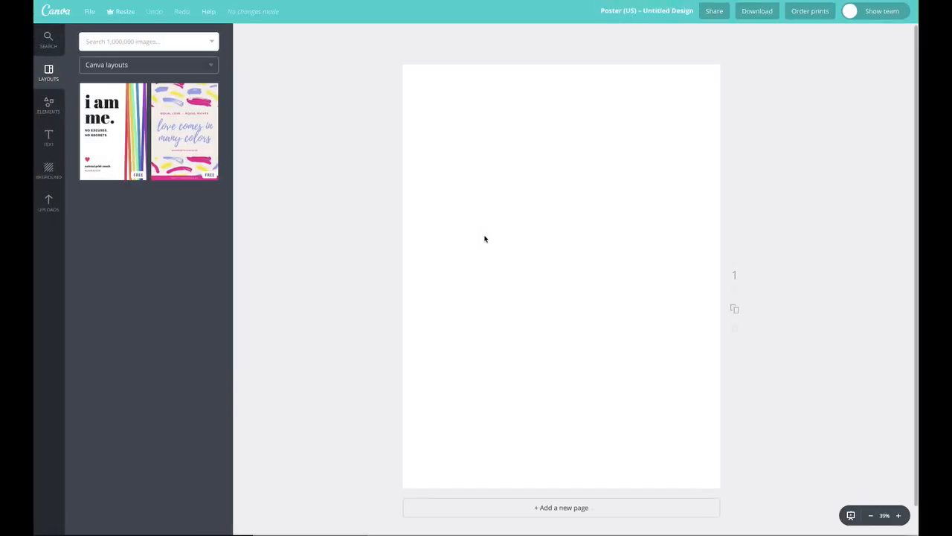
Scroll through the poster Layouts panel looking for the NYFW F/W template.
{"action": "scroll", "scroll_direction": "down", "scroll_amount": 3}
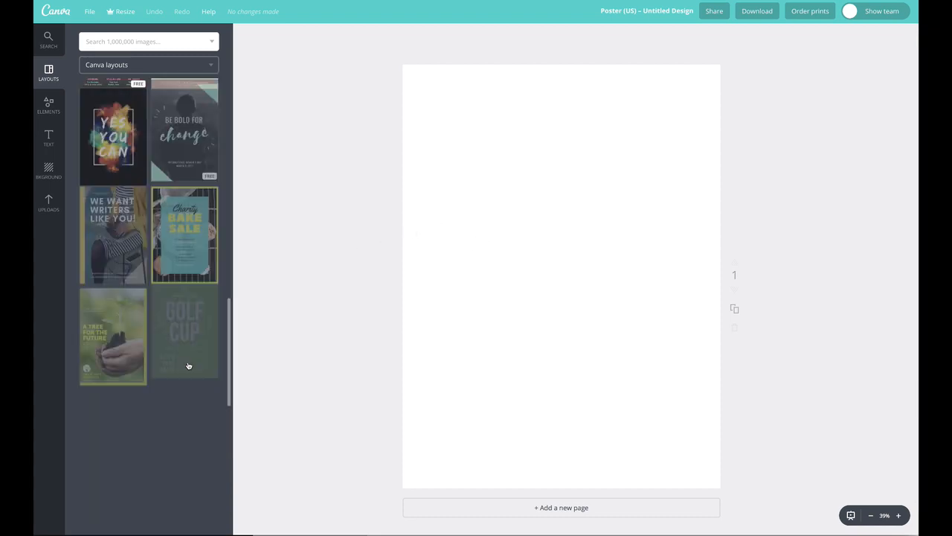
{"action": "scroll", "scroll_direction": "down", "scroll_amount": 3}
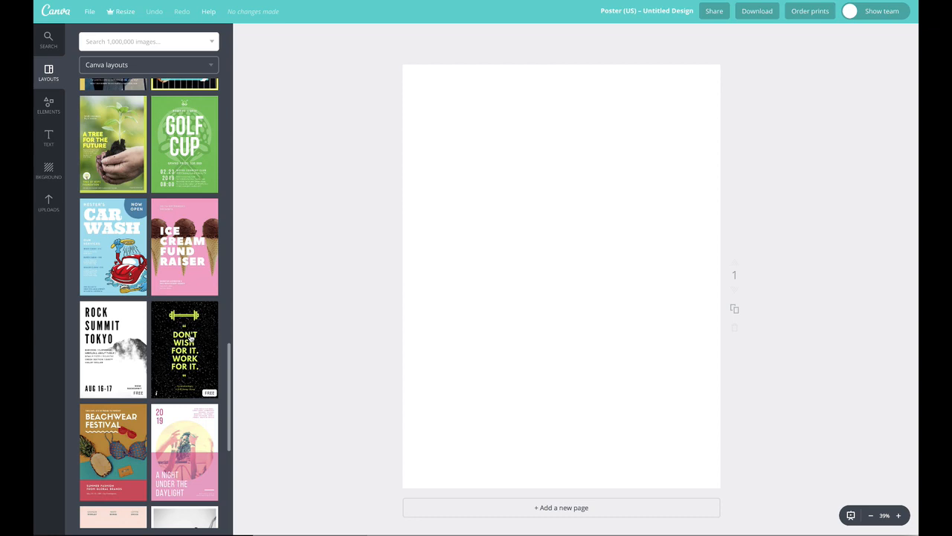
{"action": "scroll", "scroll_direction": "down", "scroll_amount": 3}
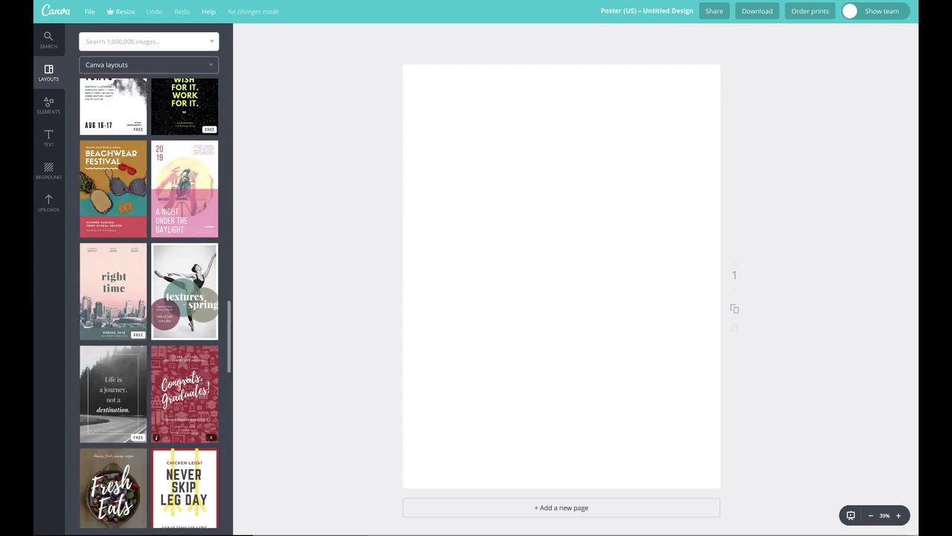
{"action": "scroll", "scroll_direction": "down", "scroll_amount": 3}
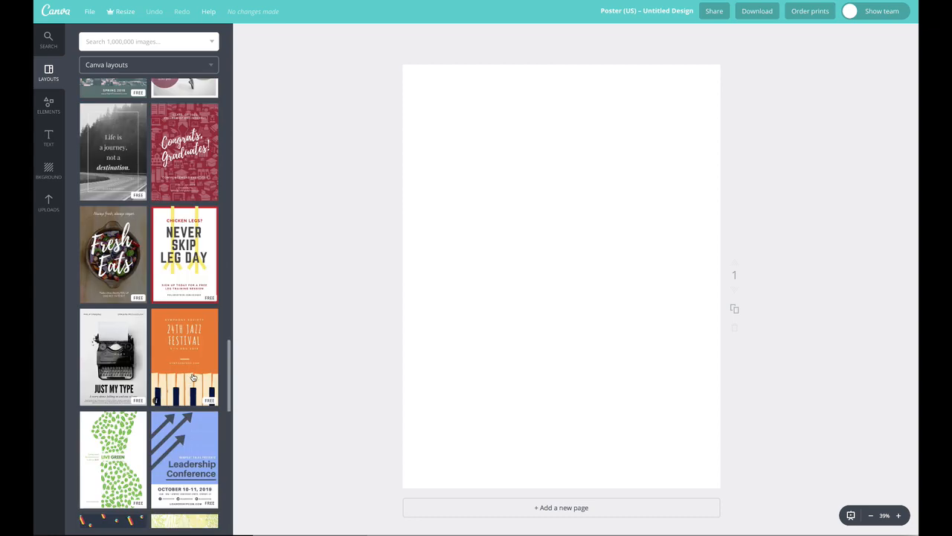
{"action": "scroll", "scroll_direction": "down", "scroll_amount": 3}
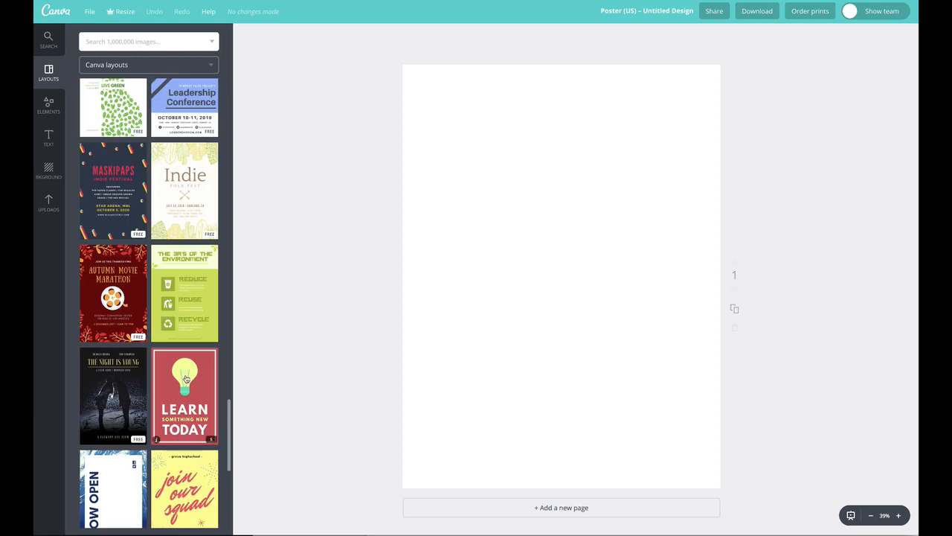
{"action": "scroll", "scroll_direction": "down", "scroll_amount": 3}
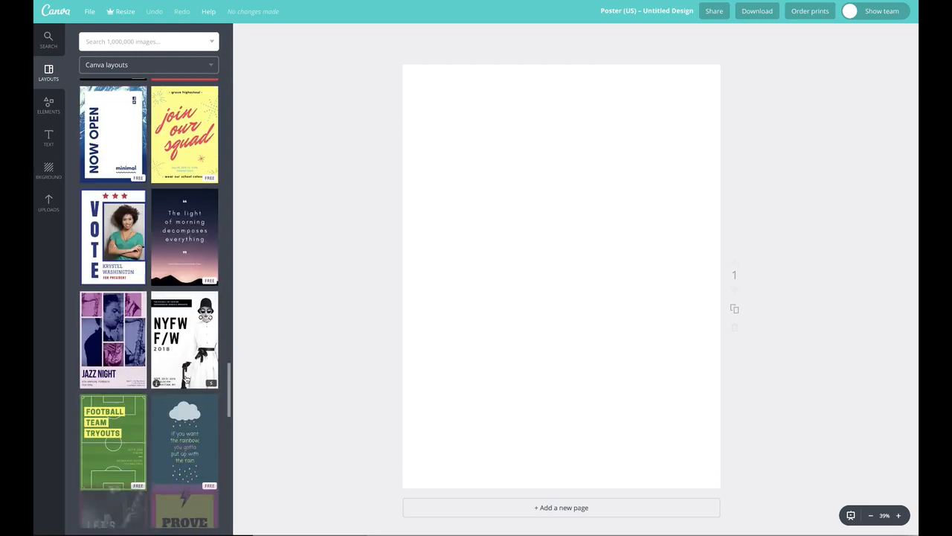
{"action": "scroll", "scroll_direction": "down", "scroll_amount": 3}
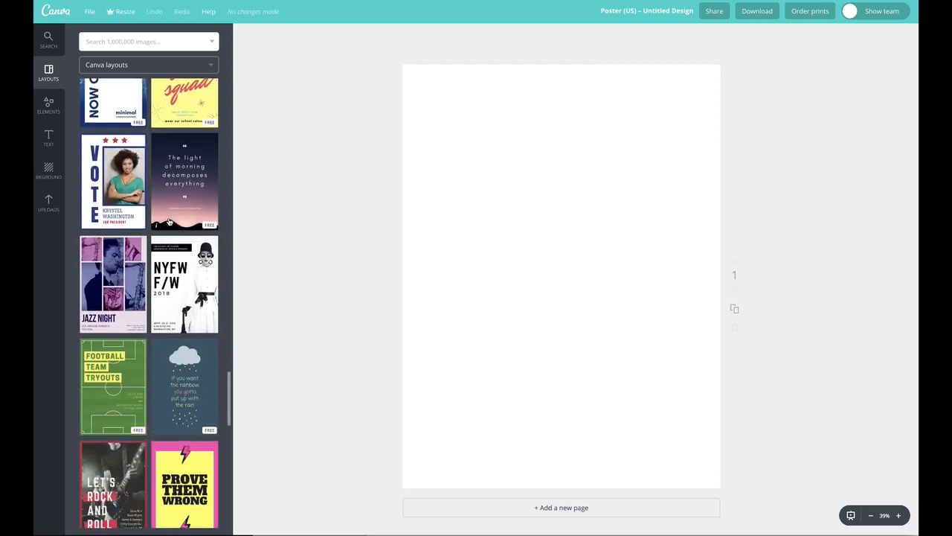
{"action": "mouse_move", "coordinate": [185, 284]}
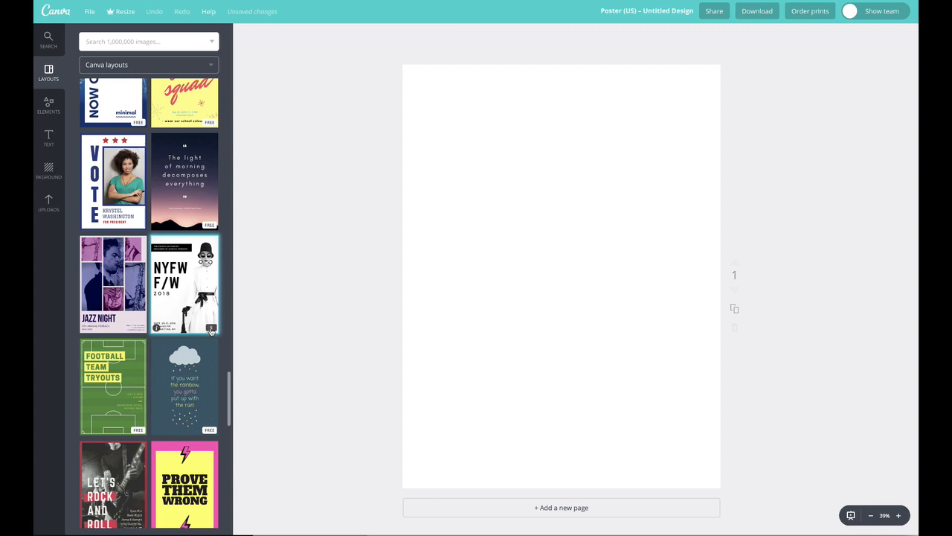
Apply the NYFW F/W 2018 fashion layout to the poster.
{"action": "left_click", "coordinate": [184, 284]}
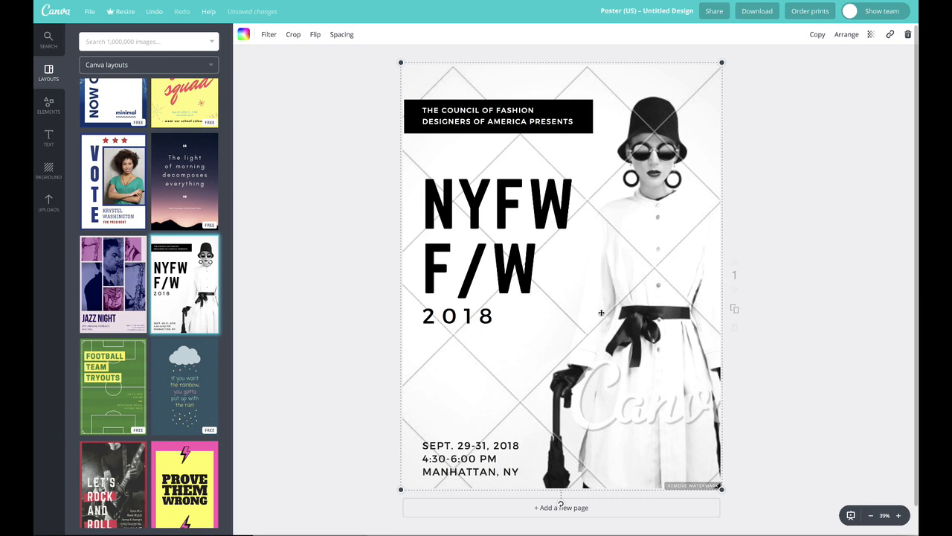
{"action": "mouse_move", "coordinate": [620, 311]}
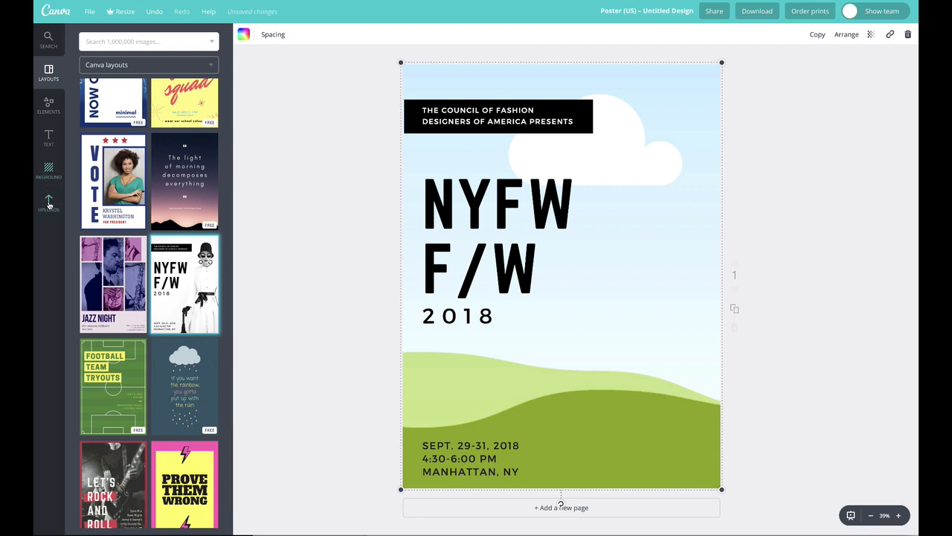
Open Uploads and scroll through the images to find the palm garden photo.
{"action": "left_click", "coordinate": [48, 202]}
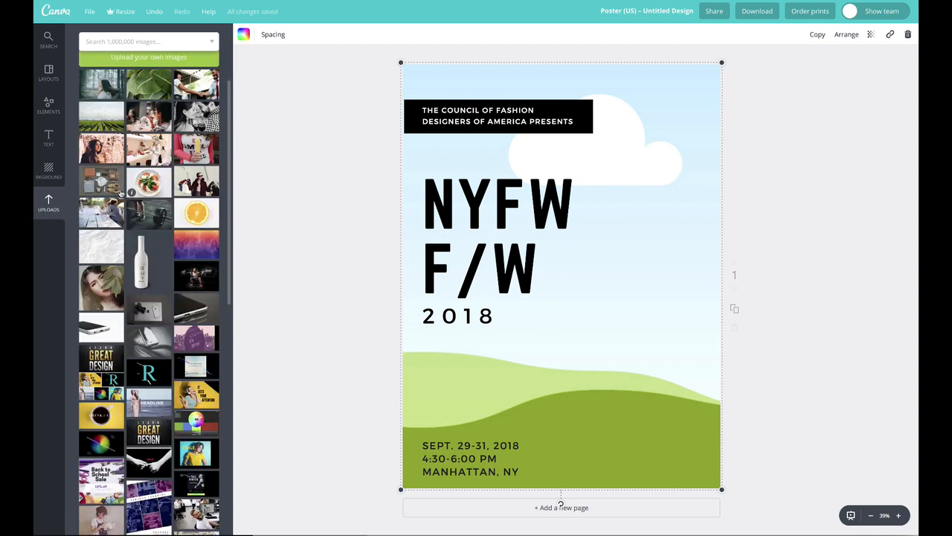
{"action": "scroll", "scroll_direction": "down", "scroll_amount": 3}
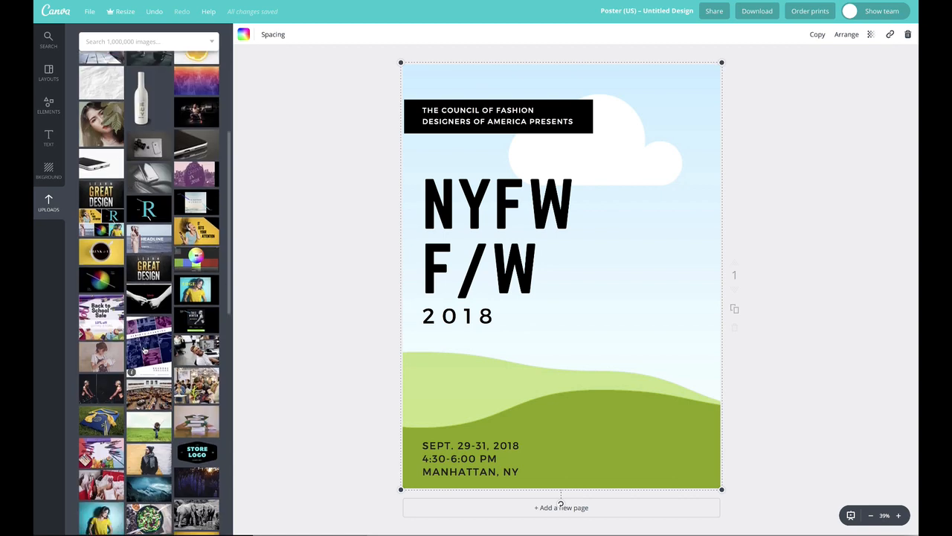
{"action": "scroll", "scroll_direction": "down", "scroll_amount": 3}
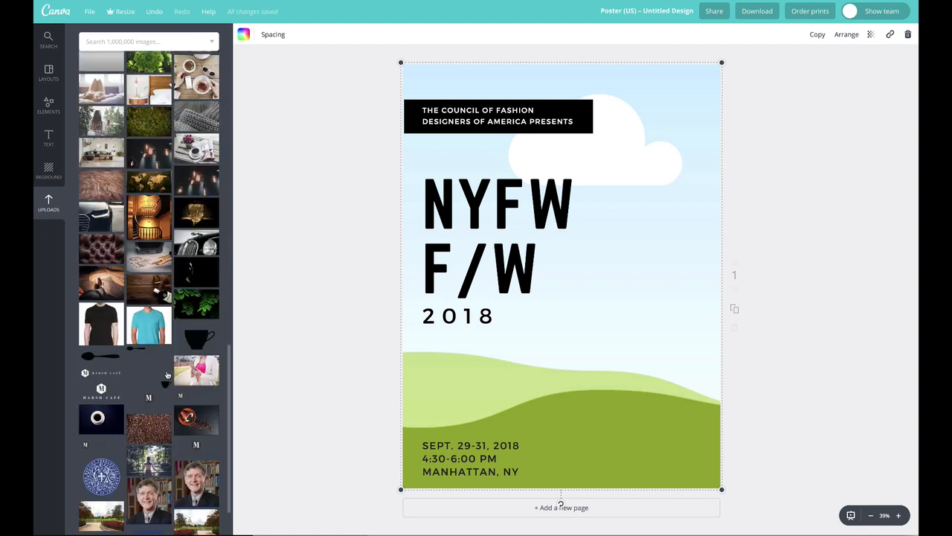
{"action": "scroll", "scroll_direction": "down", "scroll_amount": 3}
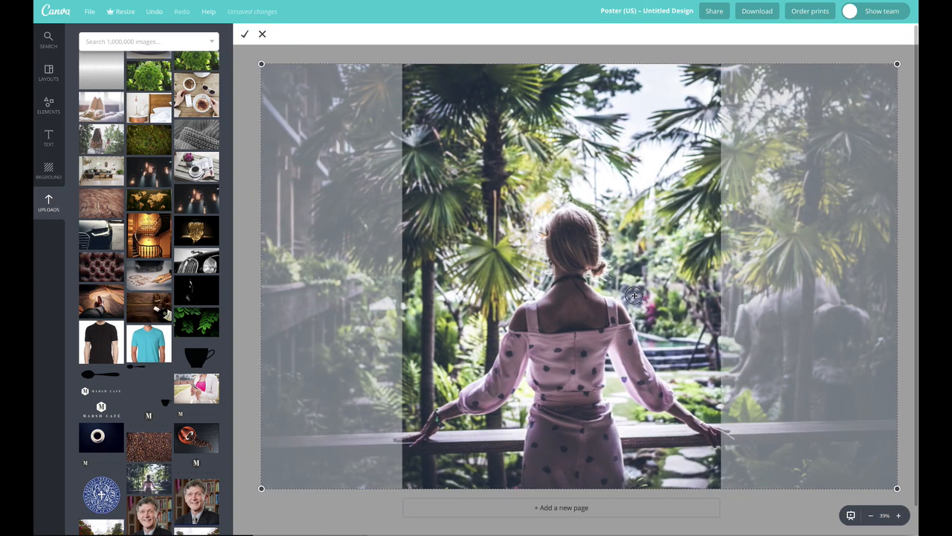
Confirm the garden photo as background and move the NYFW F/W heading left.
{"action": "left_click", "coordinate": [244, 34]}
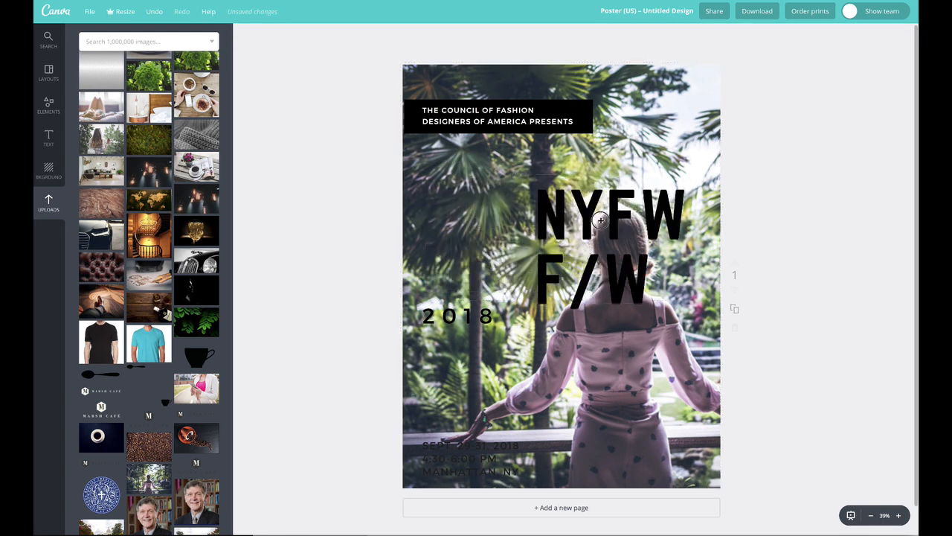
{"action": "left_click_drag", "start_coordinate": [601, 221], "coordinate": [480, 205]}
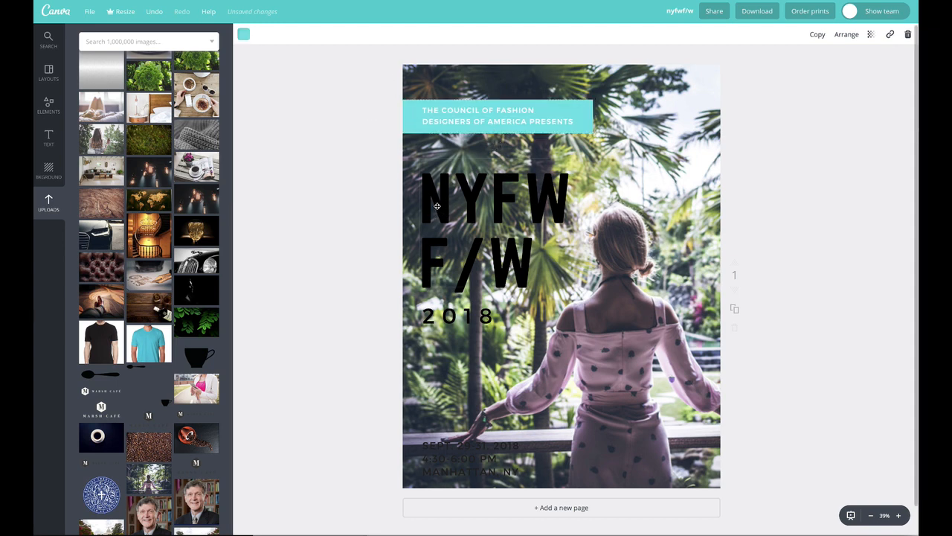
Turn the NYFW F/W heading, the 2018 line and the date/location text white.
{"action": "left_click", "coordinate": [494, 201]}
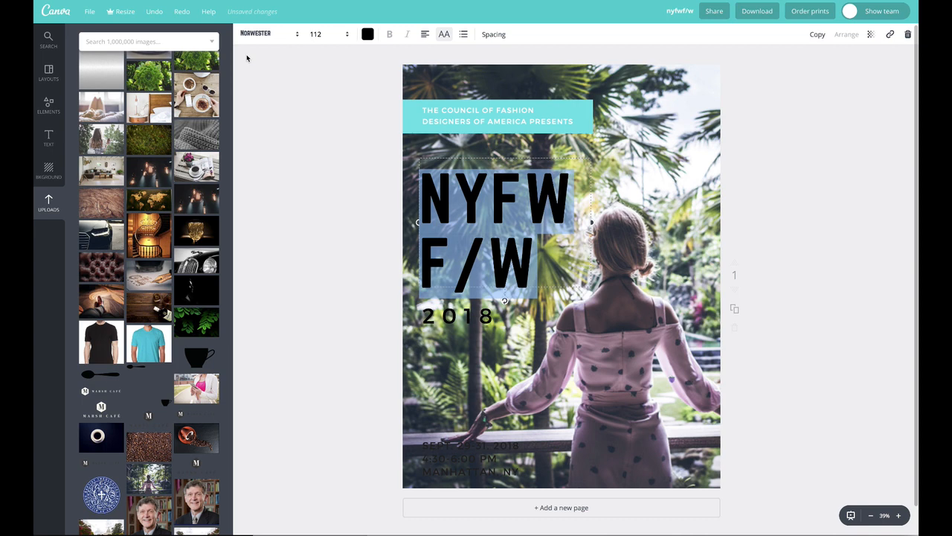
{"action": "left_click", "coordinate": [367, 34]}
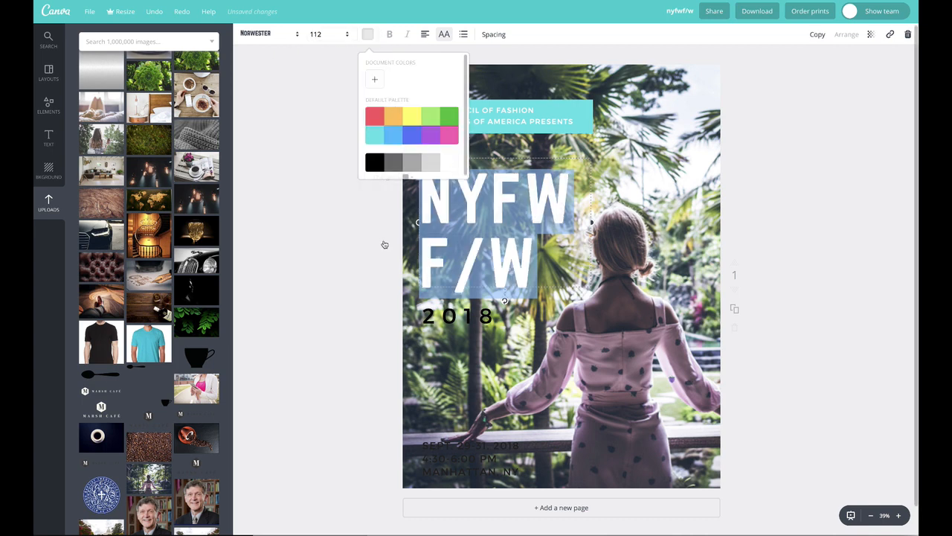
{"action": "left_click", "coordinate": [457, 316]}
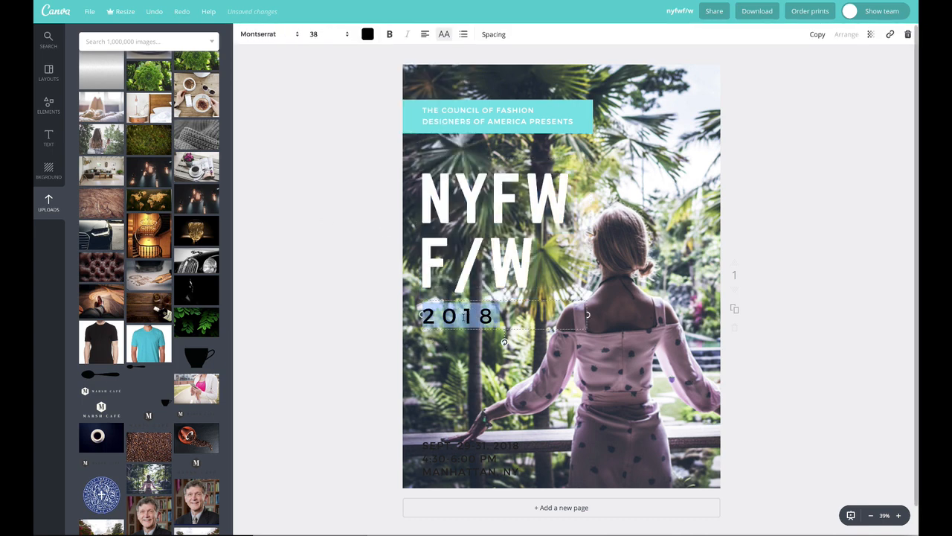
{"action": "left_click", "coordinate": [368, 34]}
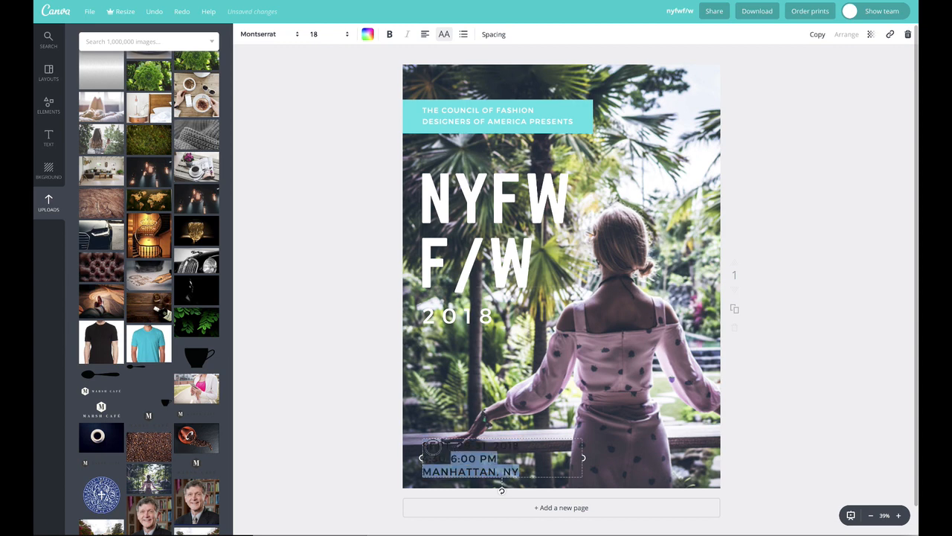
{"action": "left_click", "coordinate": [367, 34]}
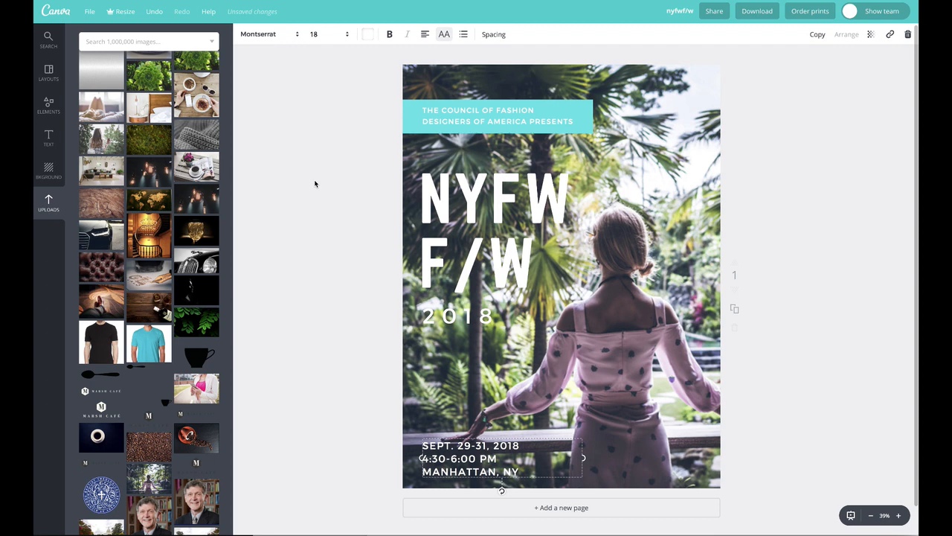
{"action": "left_click", "coordinate": [561, 261]}
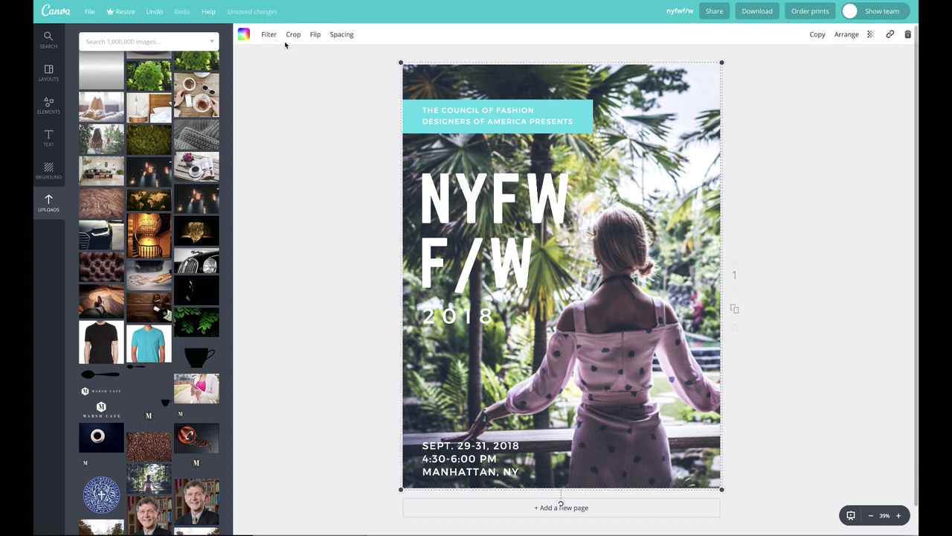
Apply the Cali filter preset to the background photo and begin tuning contrast, vignette and tint.
{"action": "left_click", "coordinate": [268, 35]}
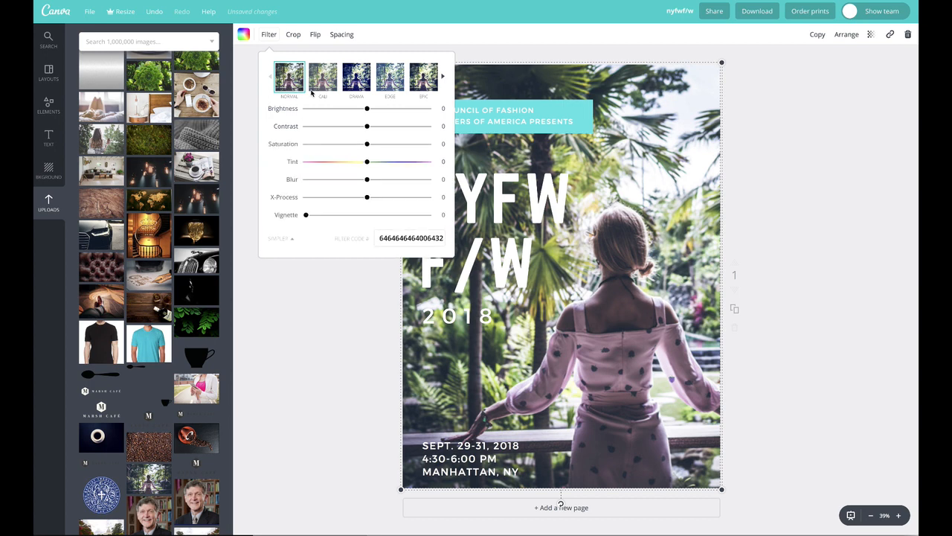
{"action": "left_click", "coordinate": [322, 76]}
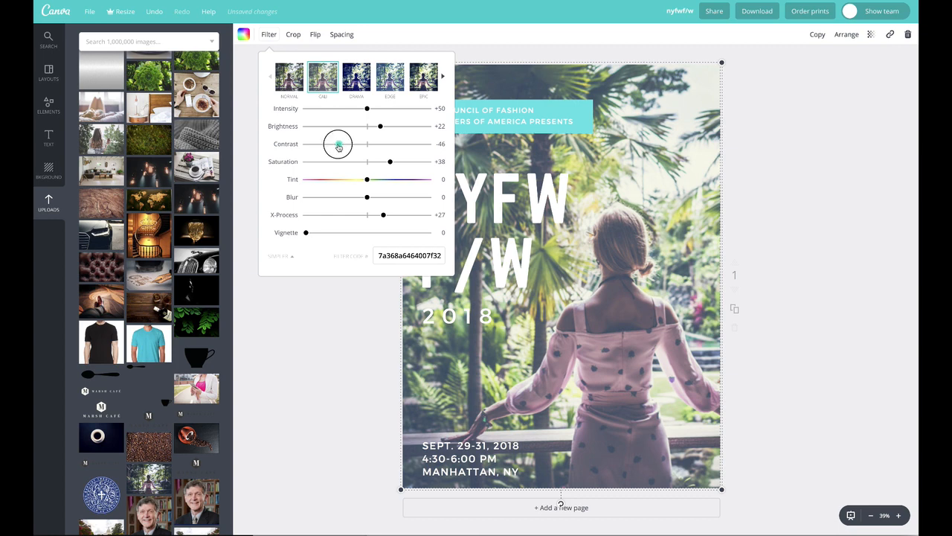
{"action": "left_click_drag", "start_coordinate": [338, 143], "coordinate": [324, 143]}
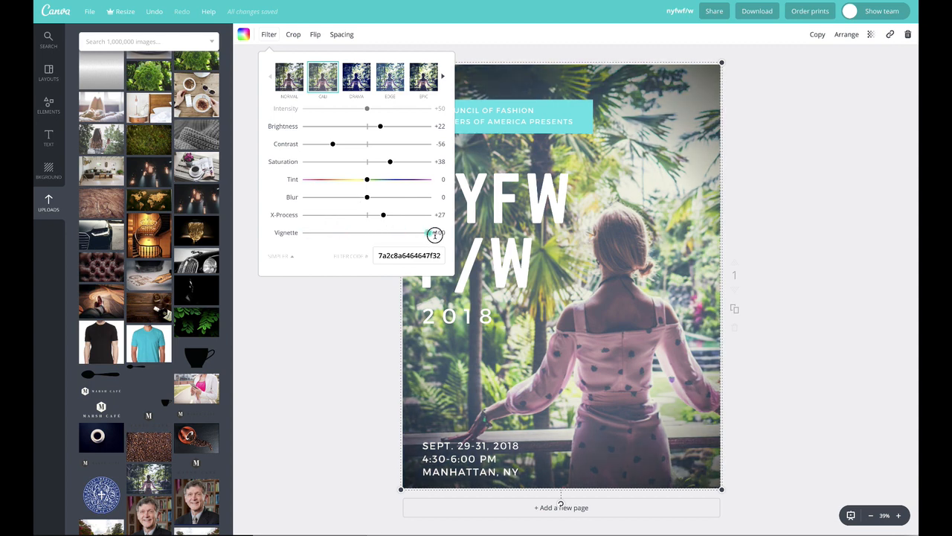
{"action": "left_click_drag", "start_coordinate": [424, 232], "coordinate": [432, 232]}
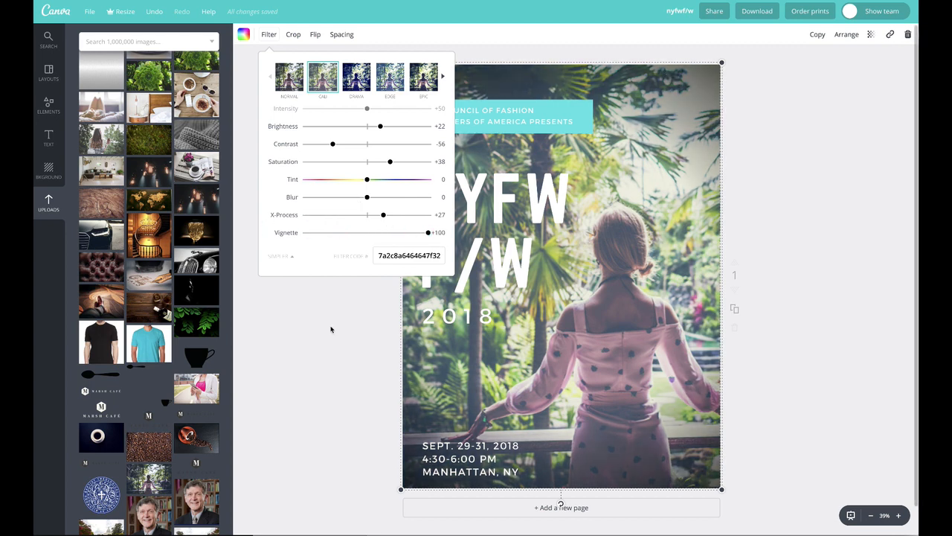
{"action": "left_click_drag", "start_coordinate": [365, 179], "coordinate": [353, 180]}
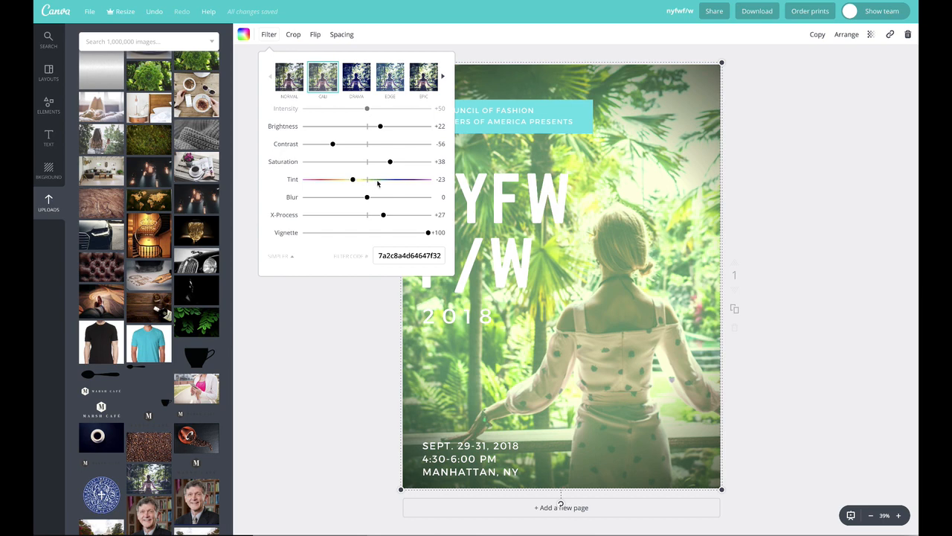
{"action": "left_click_drag", "start_coordinate": [352, 179], "coordinate": [389, 179]}
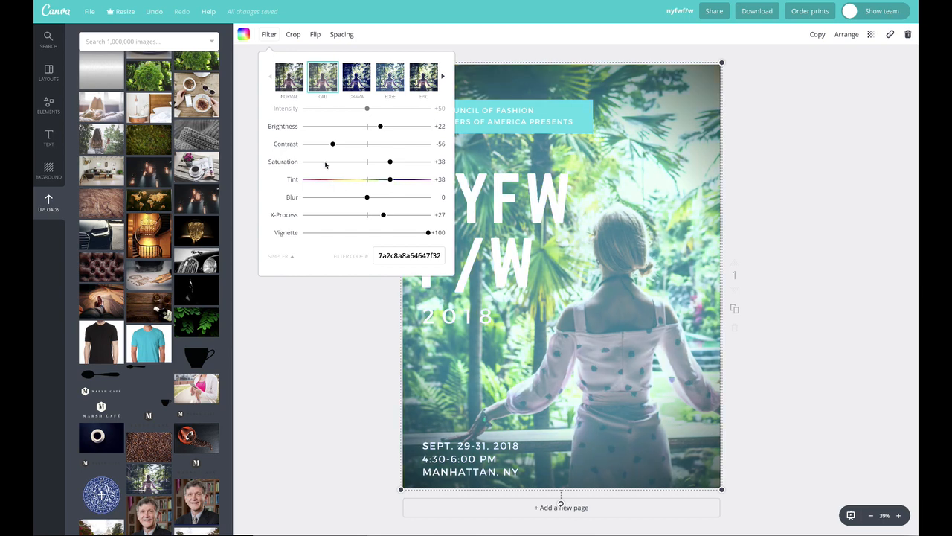
Set saturation -100, tint +67, contrast -93, vignette +72 and brightness -45.
{"action": "left_click_drag", "start_coordinate": [390, 161], "coordinate": [305, 161]}
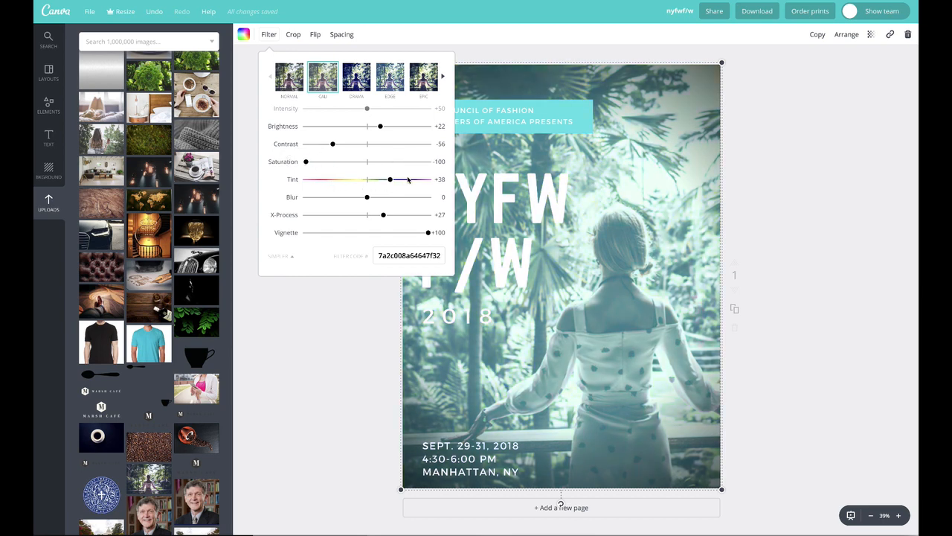
{"action": "left_click_drag", "start_coordinate": [389, 179], "coordinate": [407, 179]}
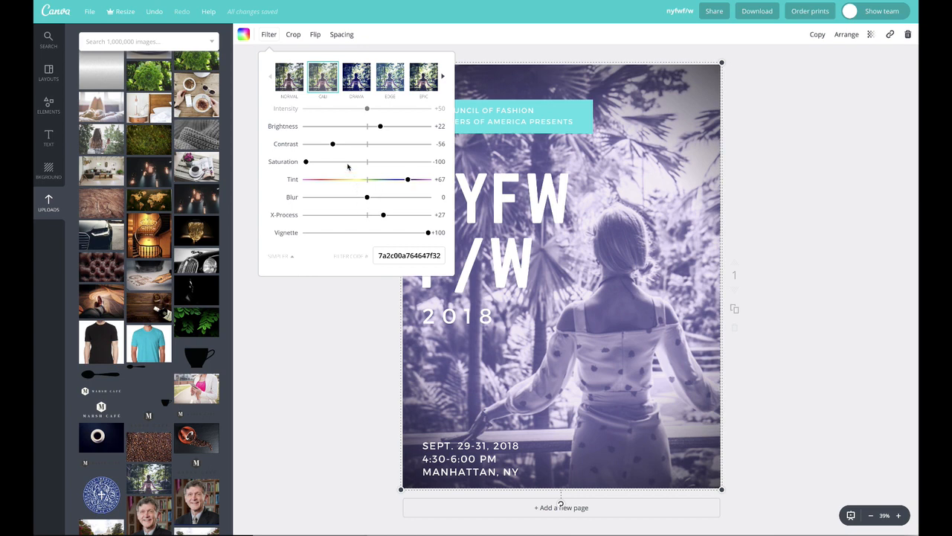
{"action": "left_click_drag", "start_coordinate": [332, 144], "coordinate": [357, 144]}
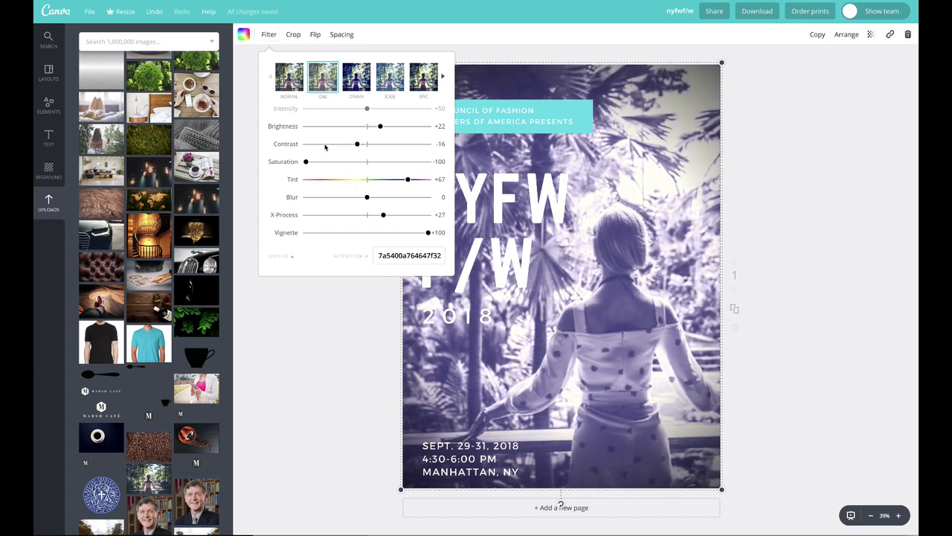
{"action": "left_click_drag", "start_coordinate": [357, 144], "coordinate": [306, 143]}
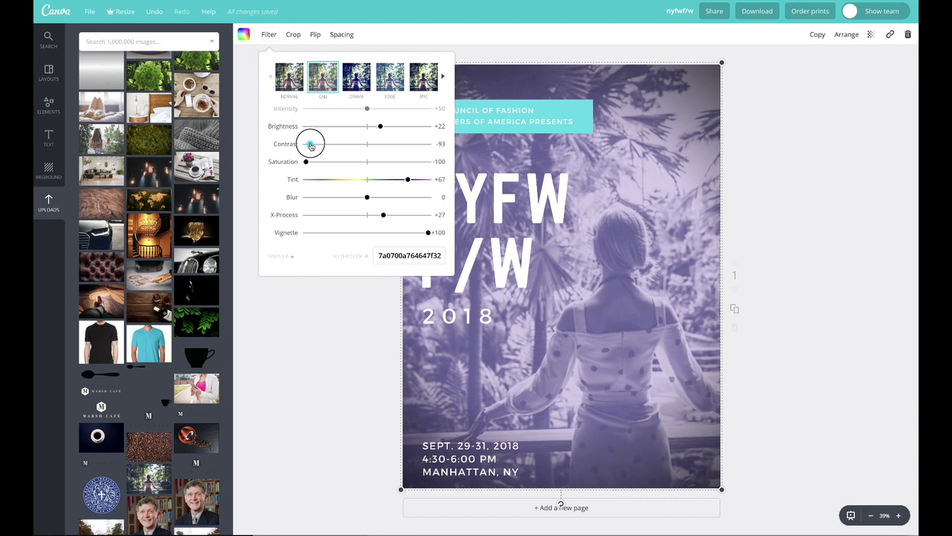
{"action": "left_click_drag", "start_coordinate": [428, 232], "coordinate": [394, 234]}
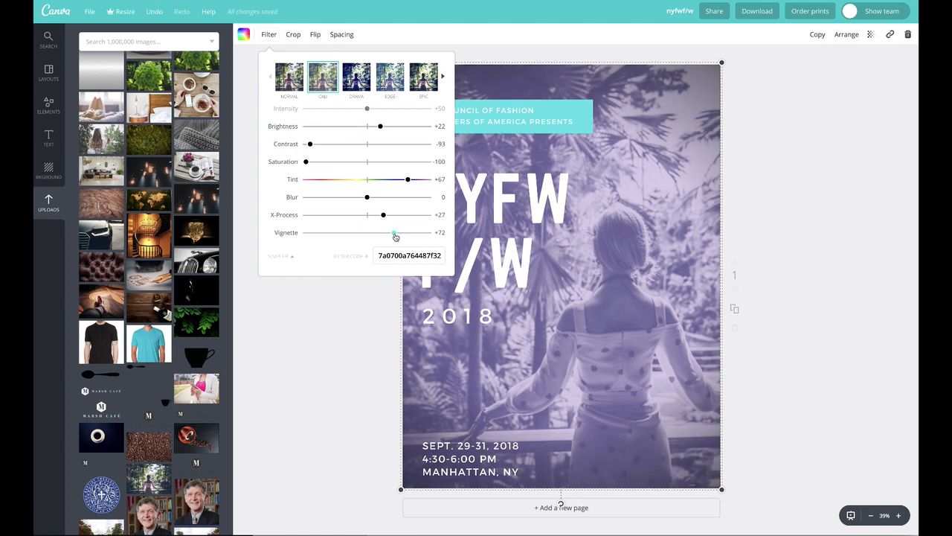
{"action": "left_click_drag", "start_coordinate": [380, 126], "coordinate": [393, 126]}
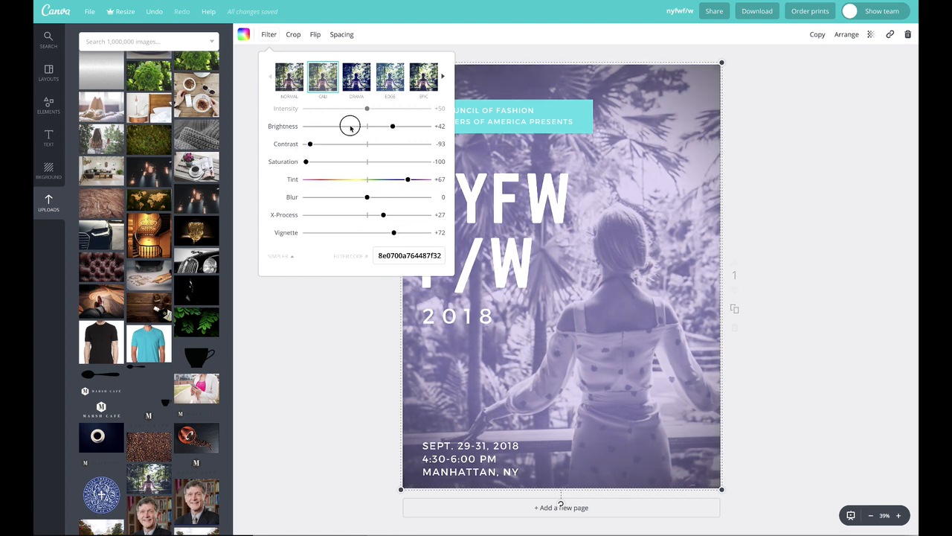
{"action": "left_click_drag", "start_coordinate": [393, 126], "coordinate": [350, 126]}
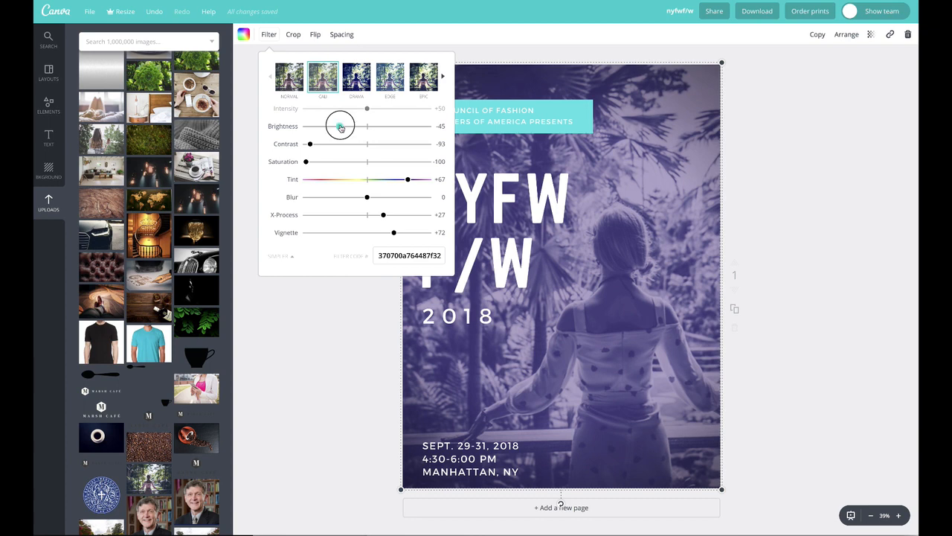
{"action": "left_click", "coordinate": [324, 296]}
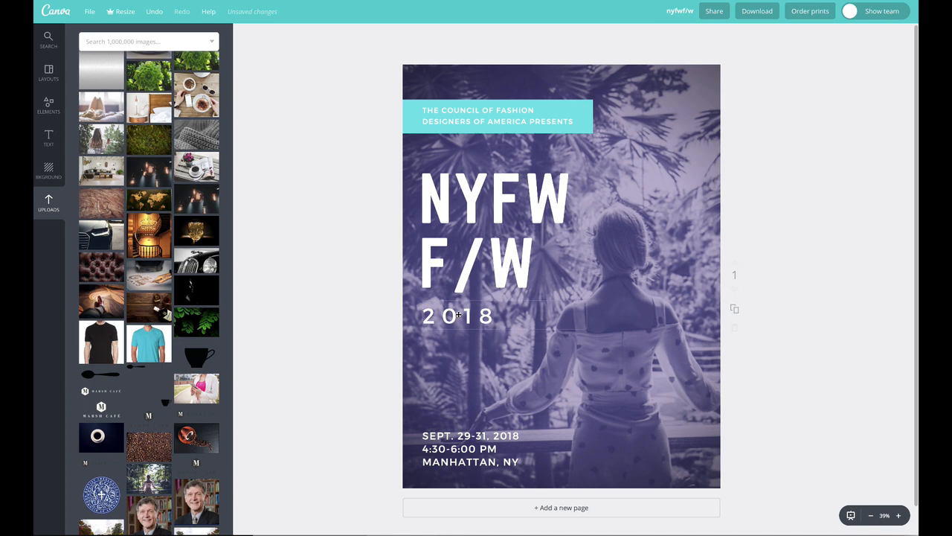
Switch the 2018 text to a condensed font and move it to the top right.
{"action": "double_click", "coordinate": [457, 316]}
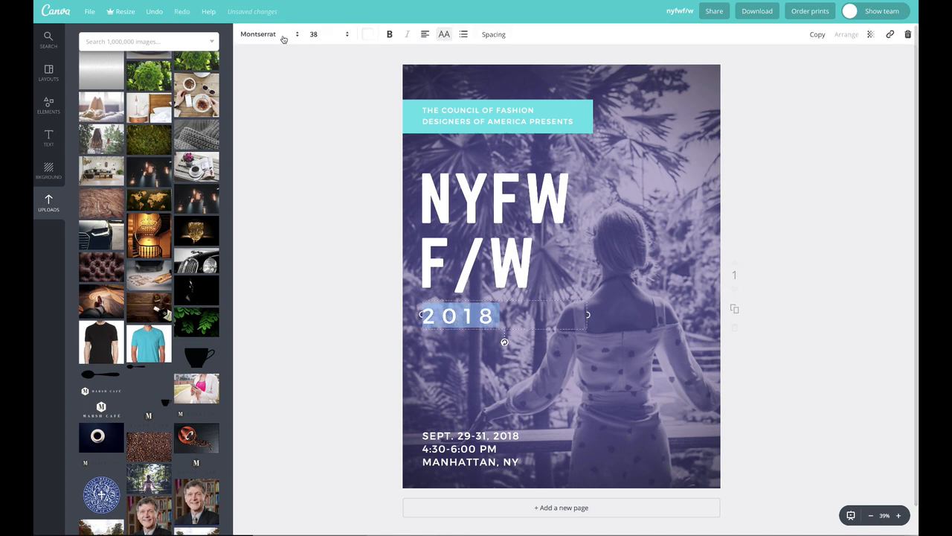
{"action": "left_click", "coordinate": [258, 33]}
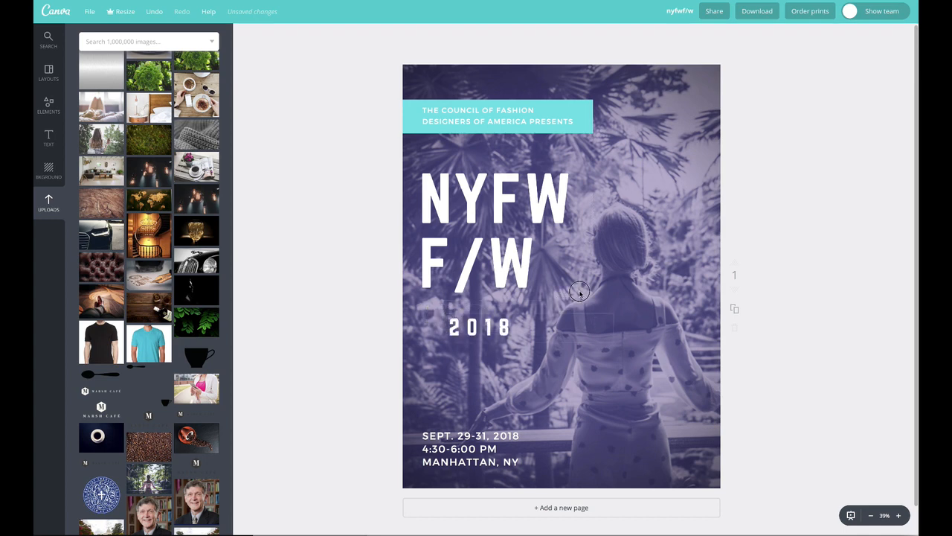
{"action": "left_click_drag", "start_coordinate": [480, 328], "coordinate": [653, 115]}
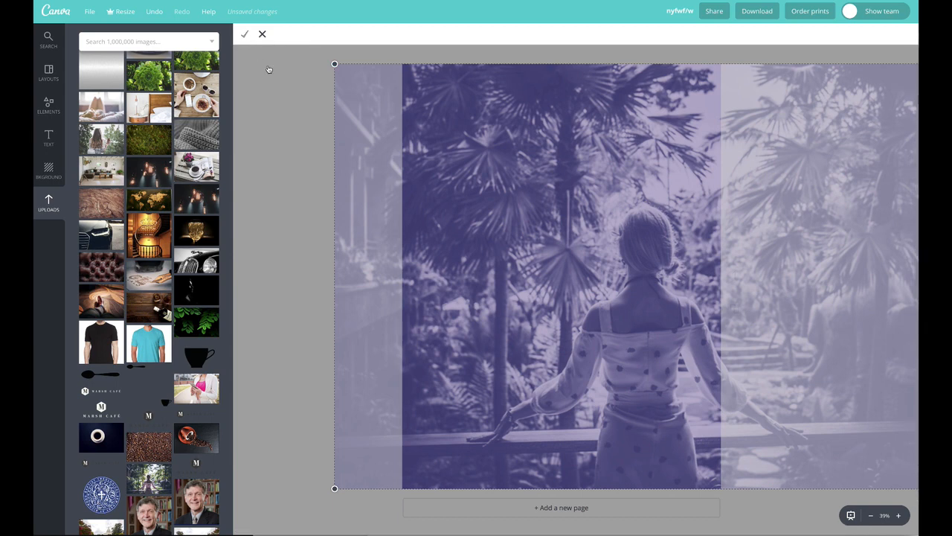
{"action": "left_click", "coordinate": [262, 34]}
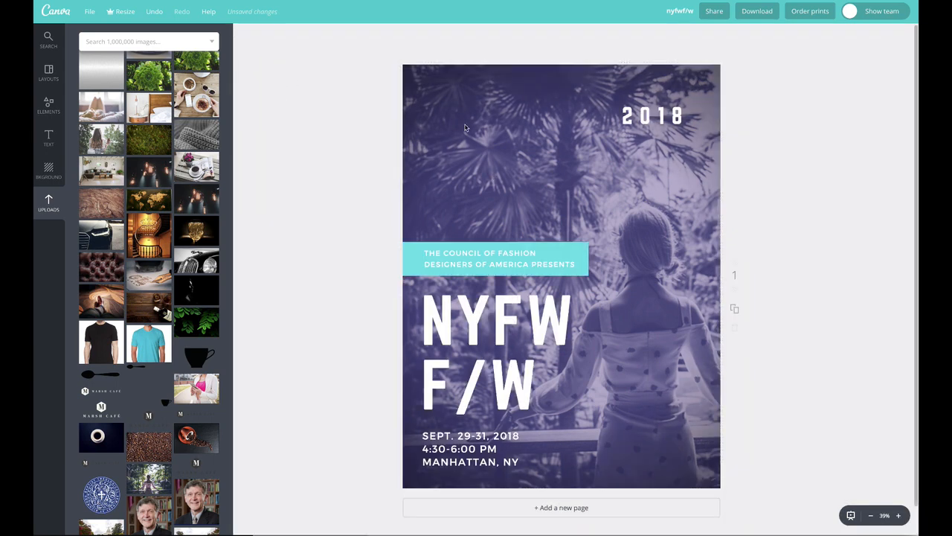
{"action": "left_click", "coordinate": [653, 115]}
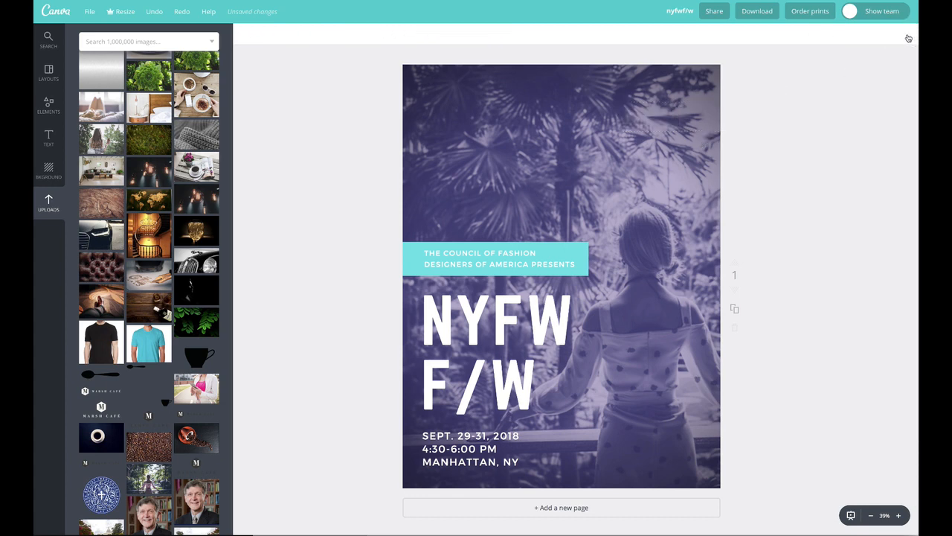
Delete the selected 2018 text box using the toolbar trash icon.
{"action": "left_click", "coordinate": [497, 353]}
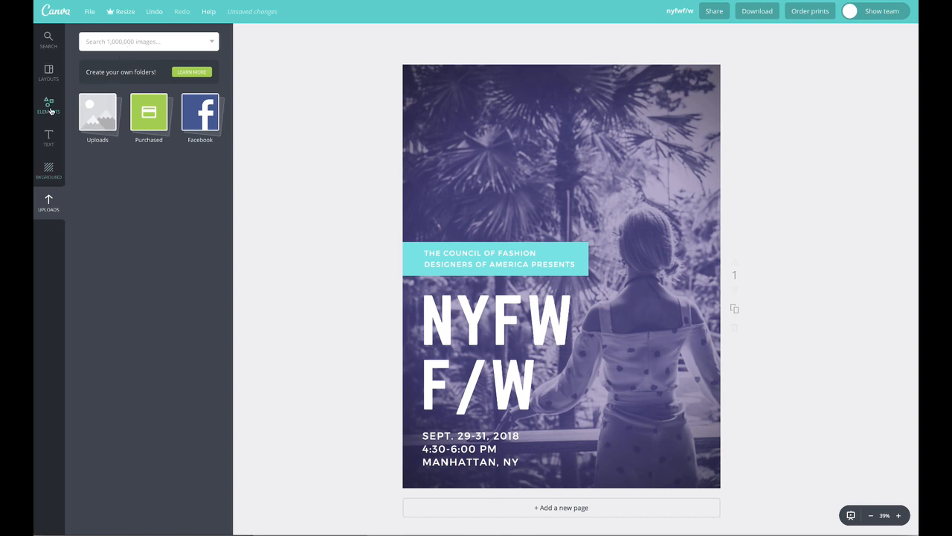
Add a circle frame from Elements > Frames and resize it near the top left.
{"action": "left_click", "coordinate": [48, 106]}
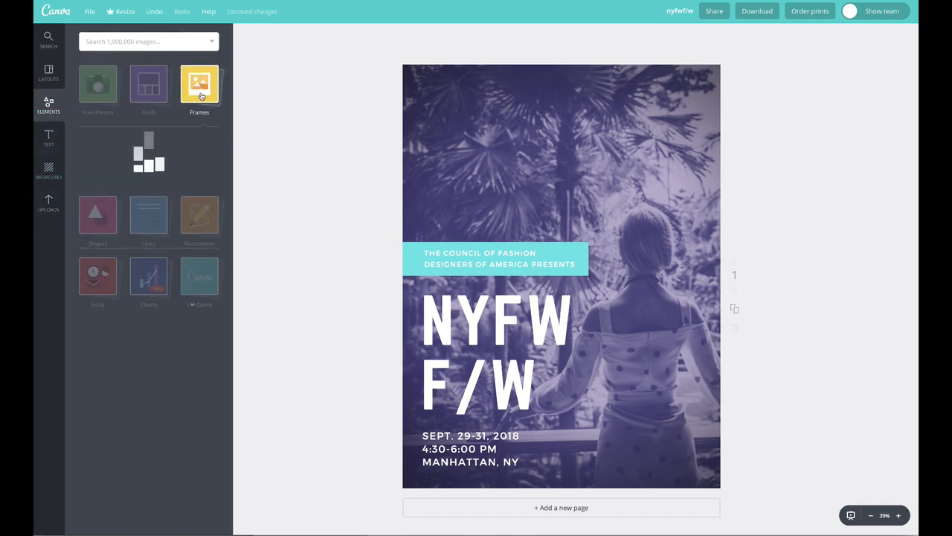
{"action": "left_click", "coordinate": [199, 83]}
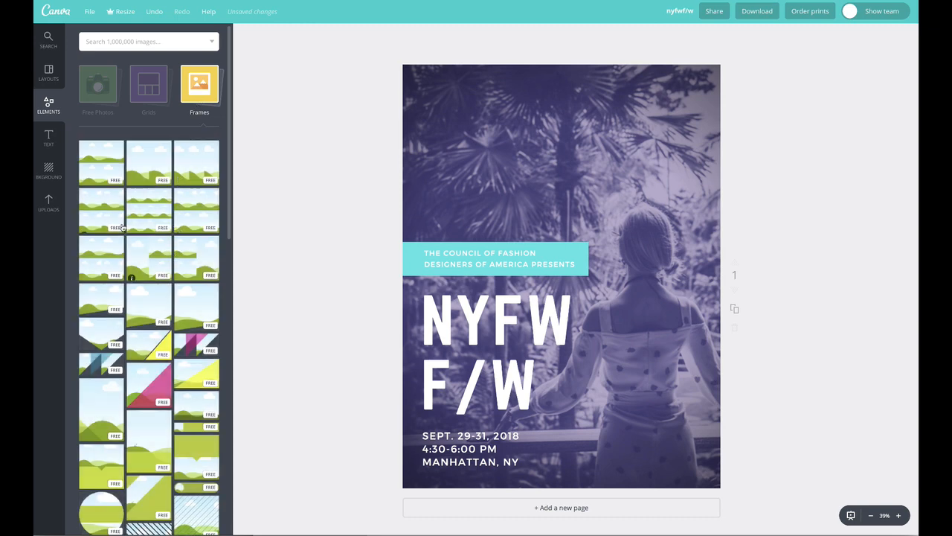
{"action": "scroll", "scroll_direction": "down", "scroll_amount": 3}
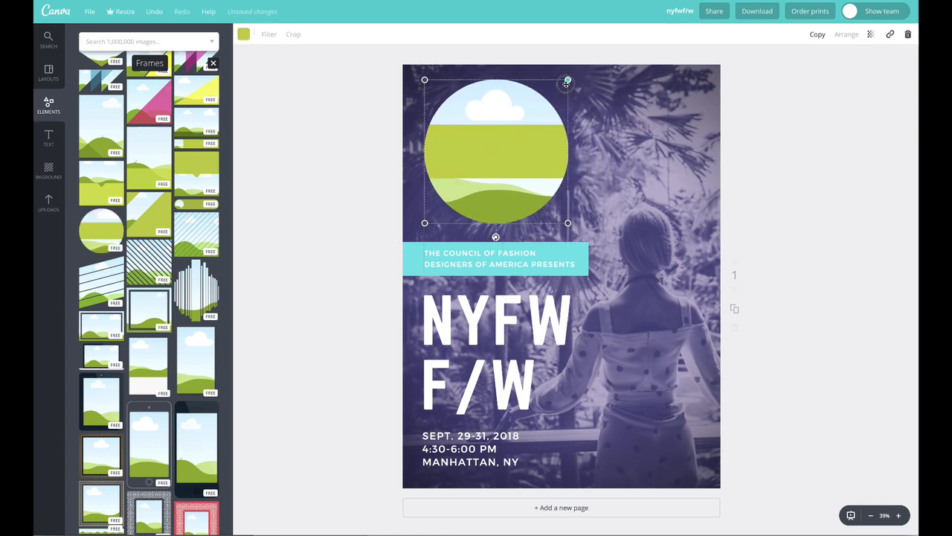
{"action": "left_click_drag", "start_coordinate": [567, 81], "coordinate": [512, 106]}
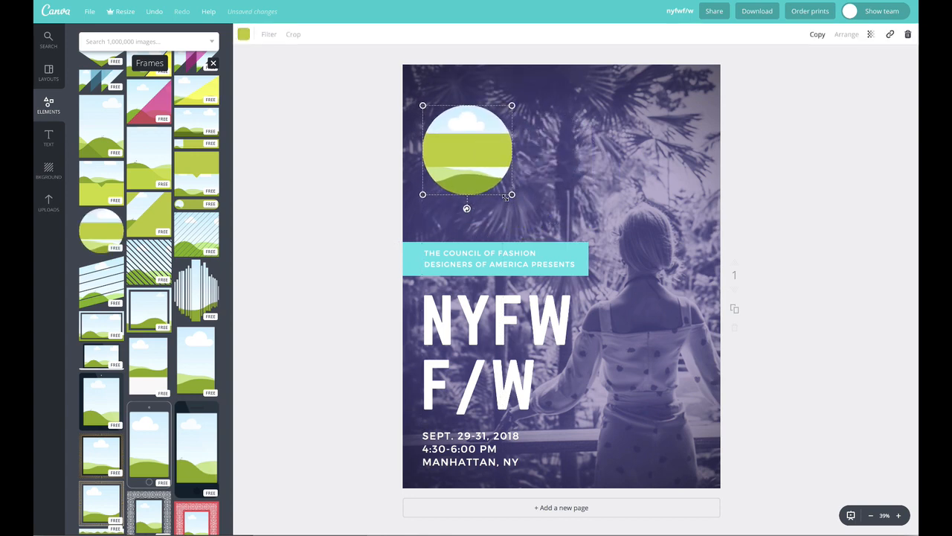
{"action": "left_click_drag", "start_coordinate": [467, 149], "coordinate": [478, 148]}
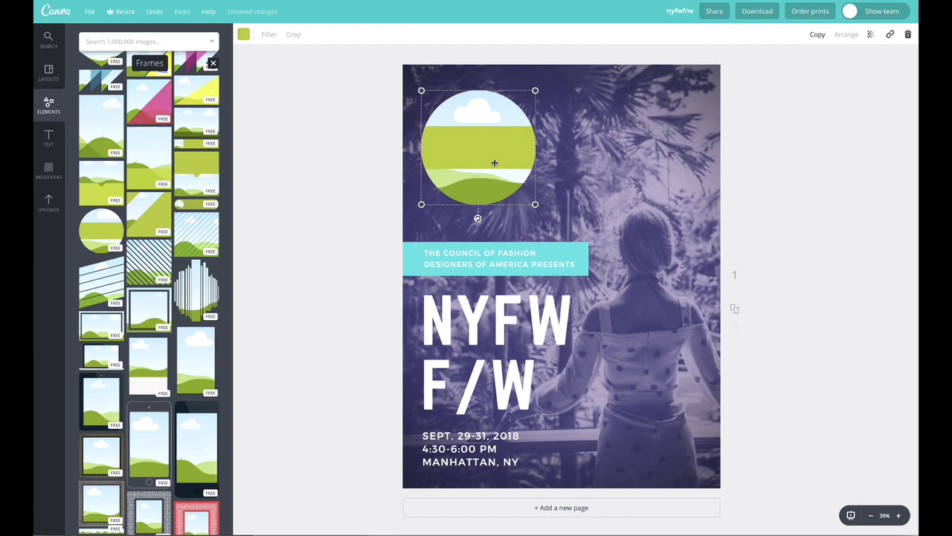
{"action": "left_click", "coordinate": [908, 35]}
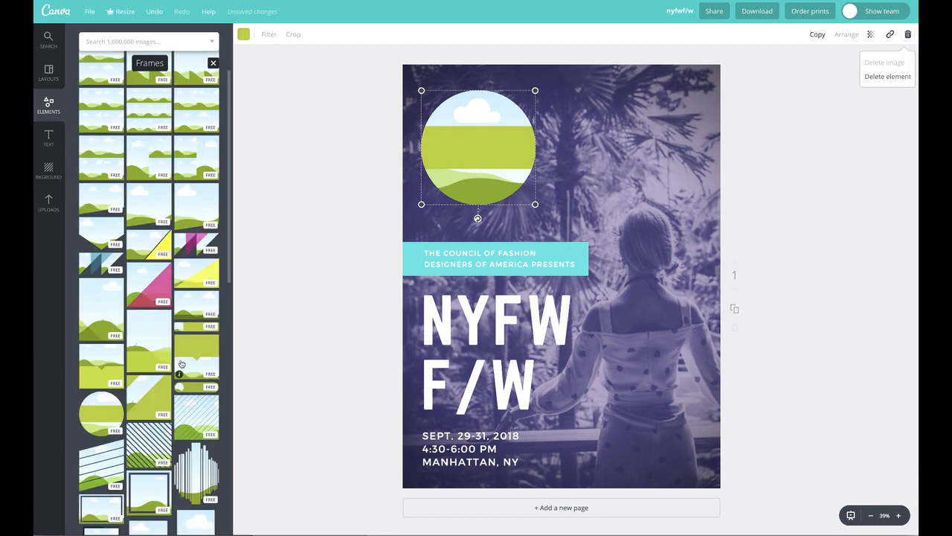
{"action": "scroll", "scroll_direction": "down", "scroll_amount": 3}
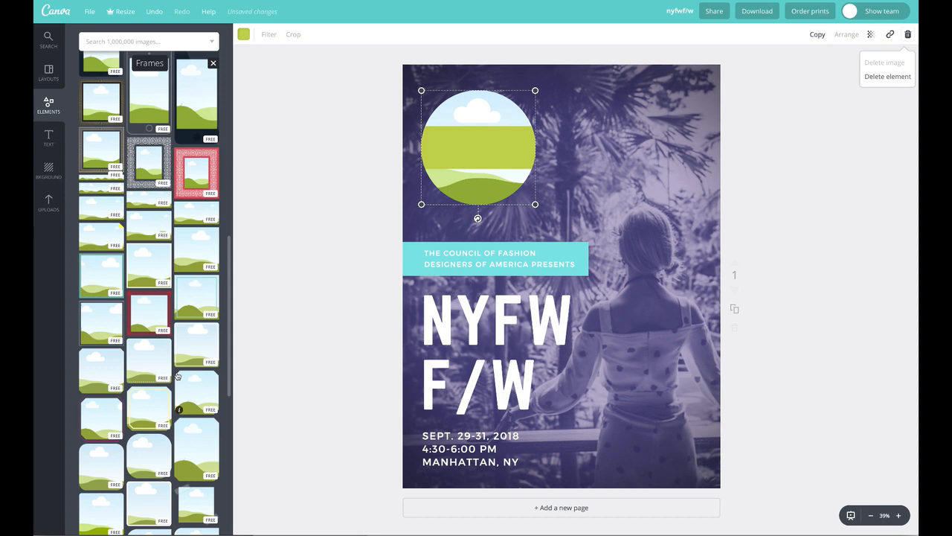
{"action": "scroll", "scroll_direction": "down", "scroll_amount": 3}
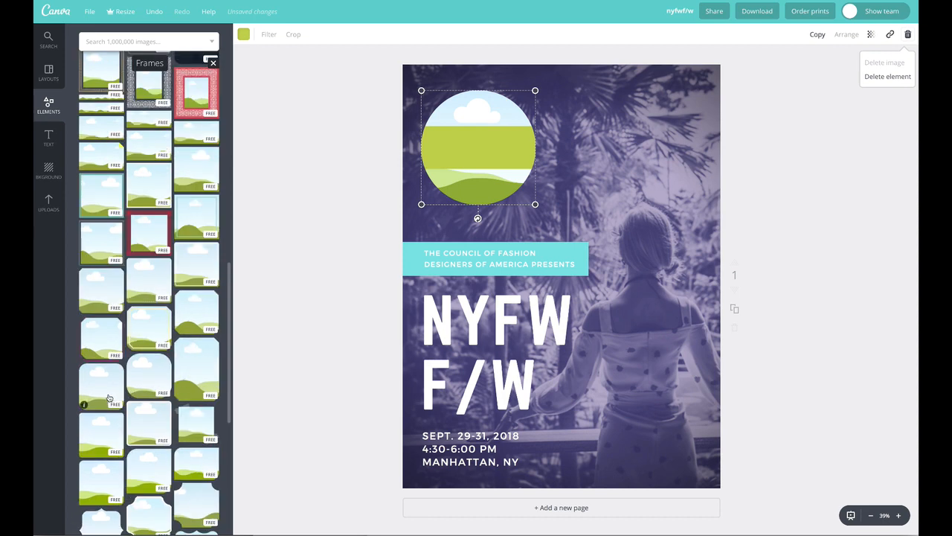
{"action": "scroll", "scroll_direction": "down", "scroll_amount": 3}
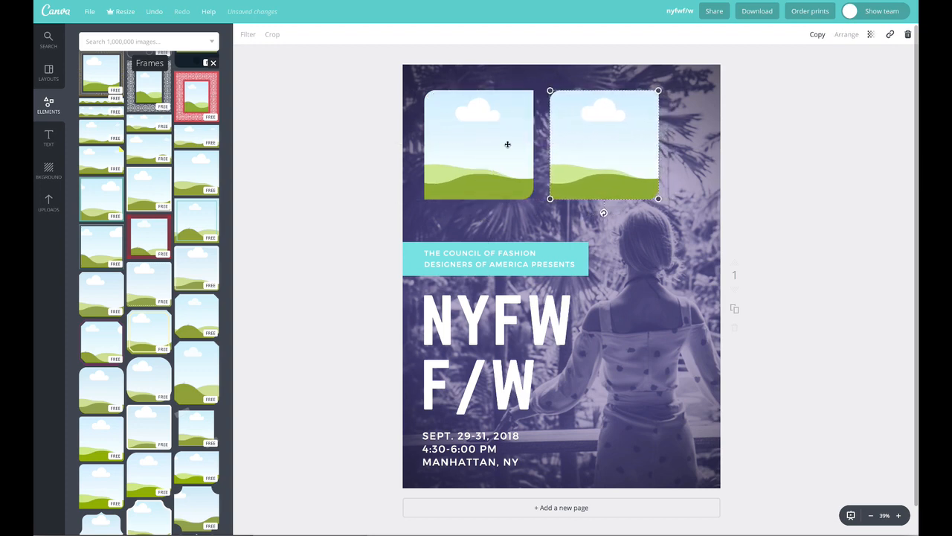
Shift the pair of rounded frames left and duplicate them to form a third.
{"action": "left_click_drag", "start_coordinate": [604, 145], "coordinate": [643, 146]}
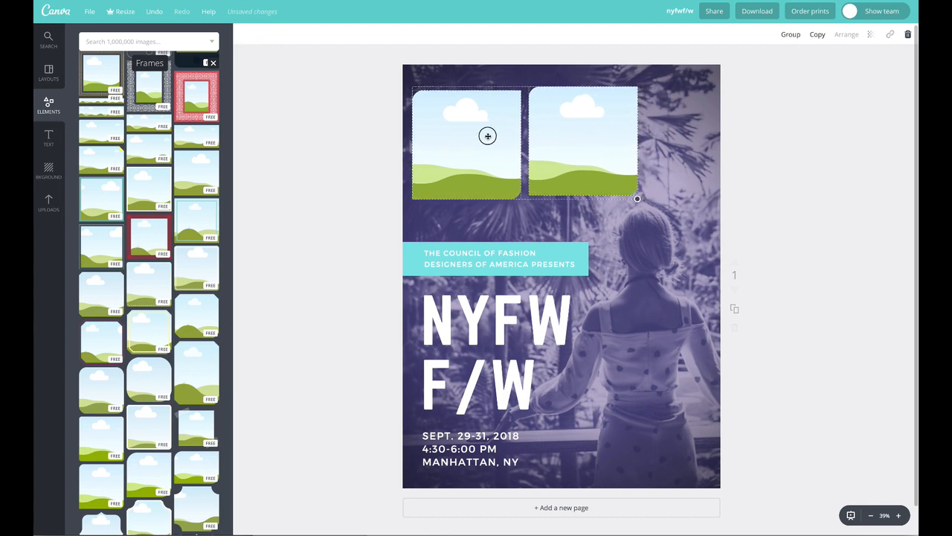
{"action": "left_click", "coordinate": [586, 141]}
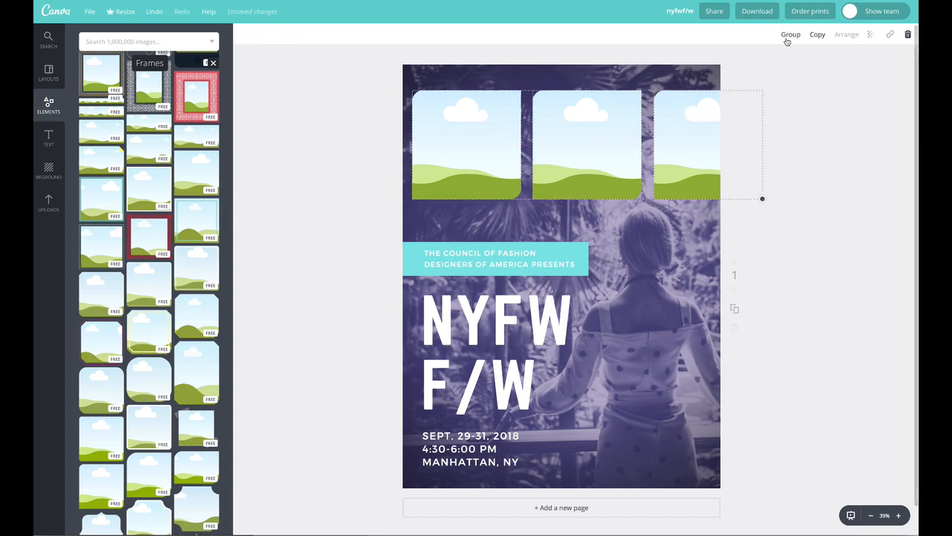
{"action": "mouse_move", "coordinate": [776, 49]}
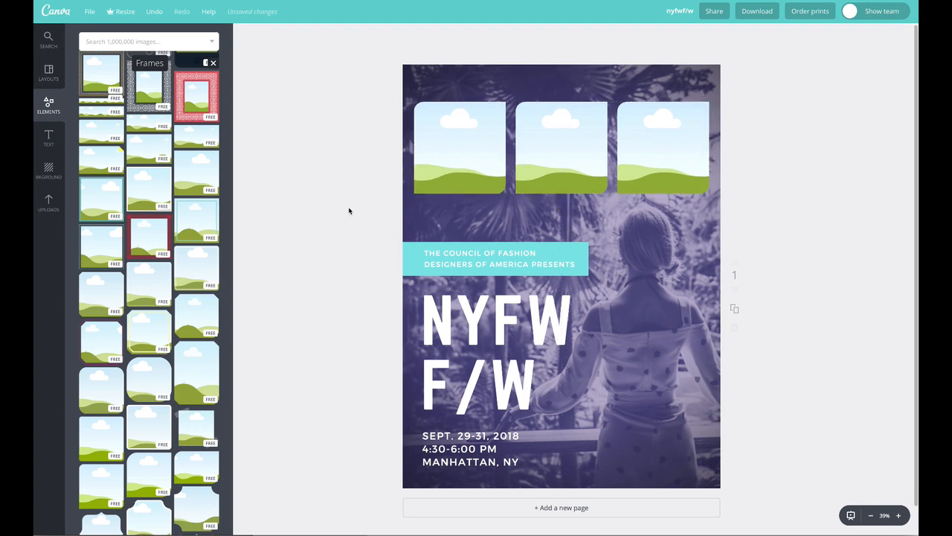
Open the Uploads folder of photos in the side panel.
{"action": "left_click", "coordinate": [48, 201]}
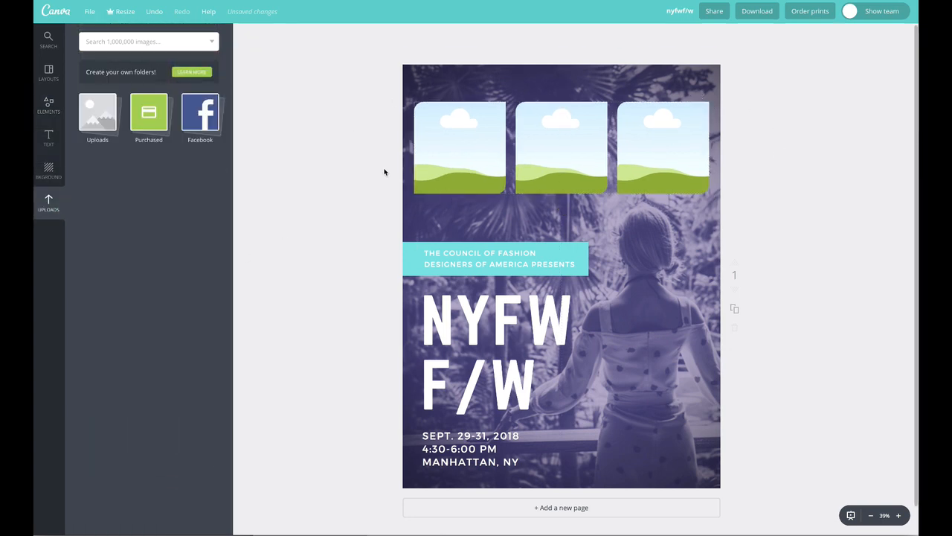
{"action": "left_click", "coordinate": [48, 167]}
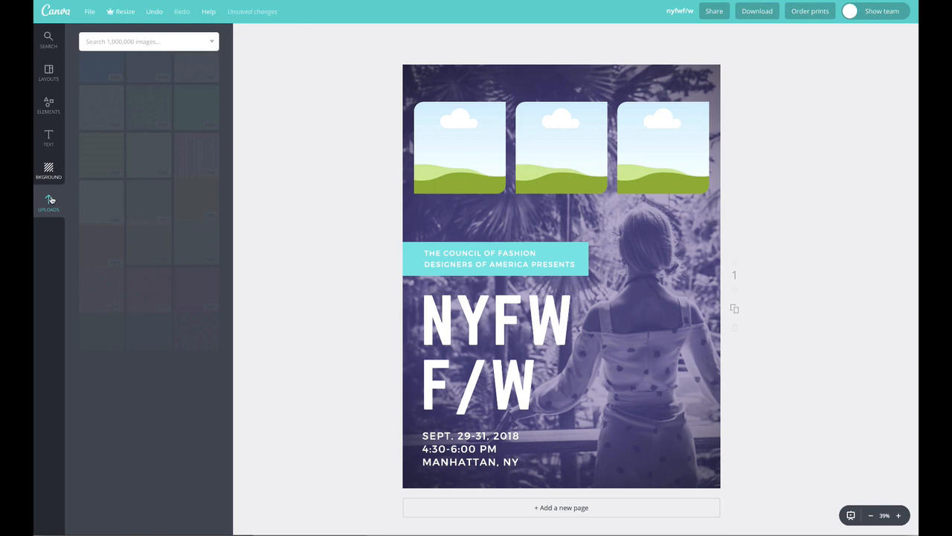
{"action": "left_click", "coordinate": [48, 201]}
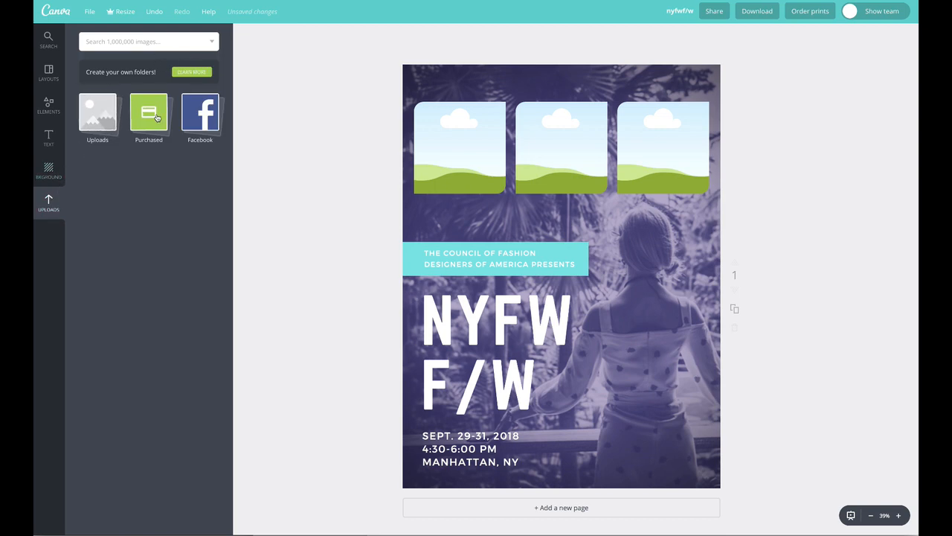
{"action": "left_click", "coordinate": [97, 113]}
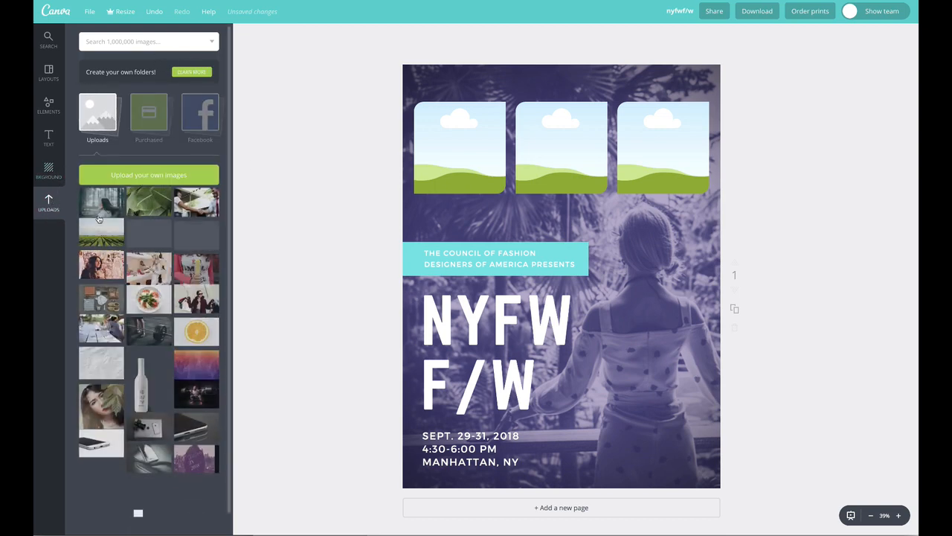
Drag the long-haired woman photo into the first frame and confirm the crop.
{"action": "left_click_drag", "start_coordinate": [101, 201], "coordinate": [473, 147]}
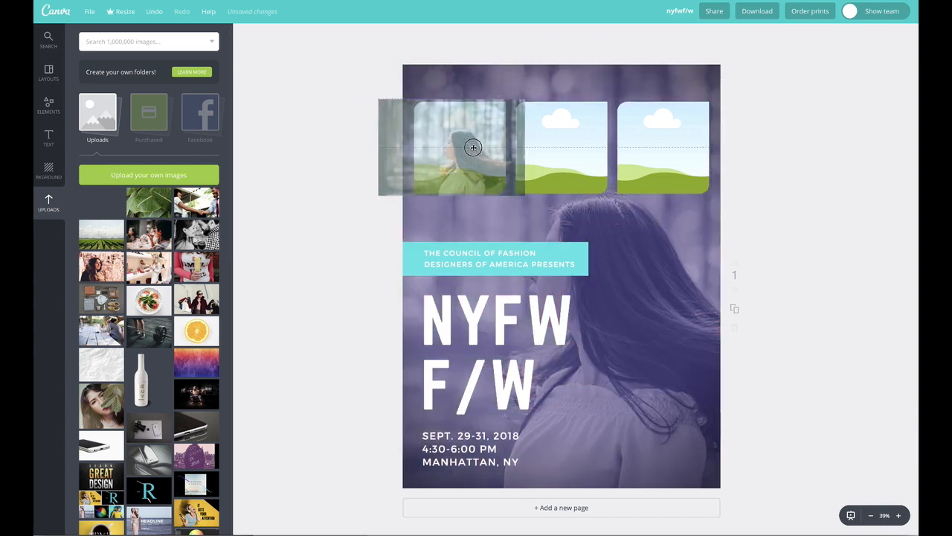
{"action": "left_click_drag", "start_coordinate": [473, 148], "coordinate": [484, 140]}
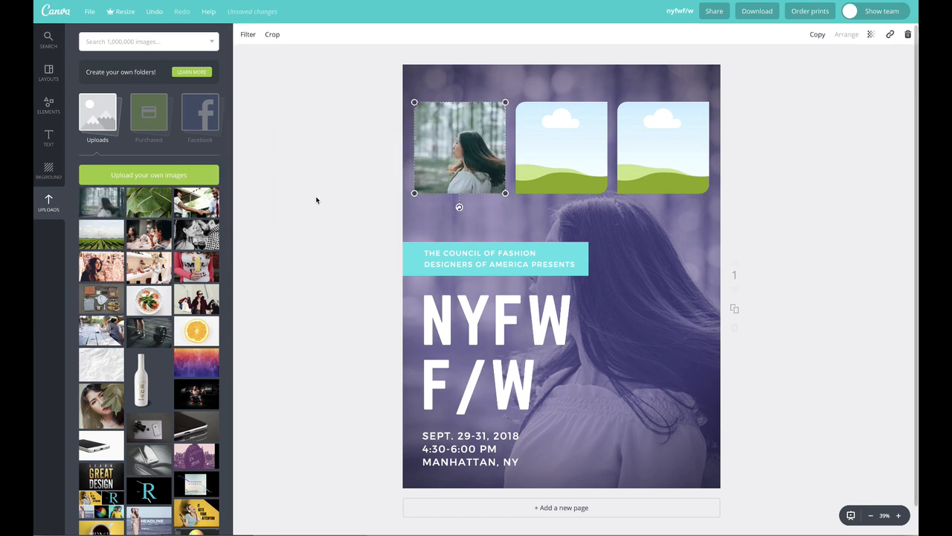
{"action": "left_click", "coordinate": [272, 34]}
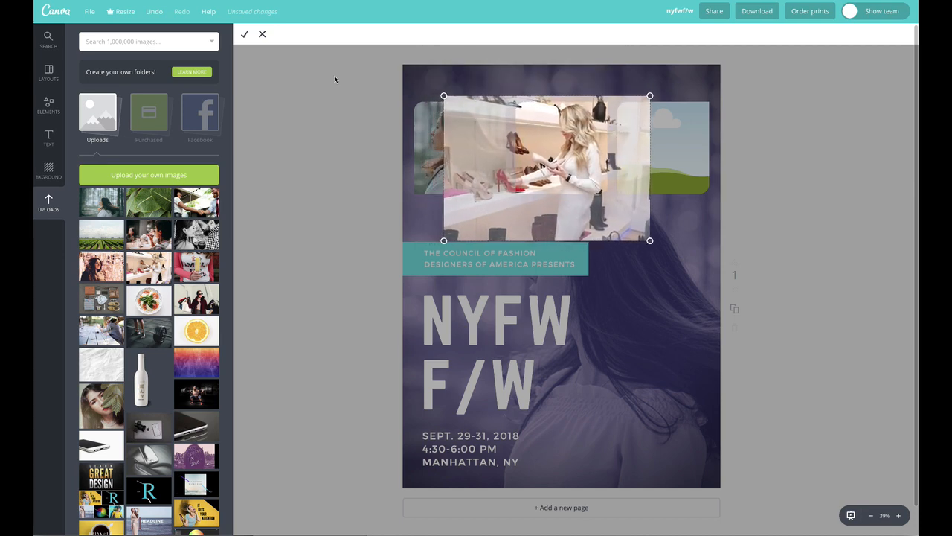
{"action": "left_click", "coordinate": [244, 34]}
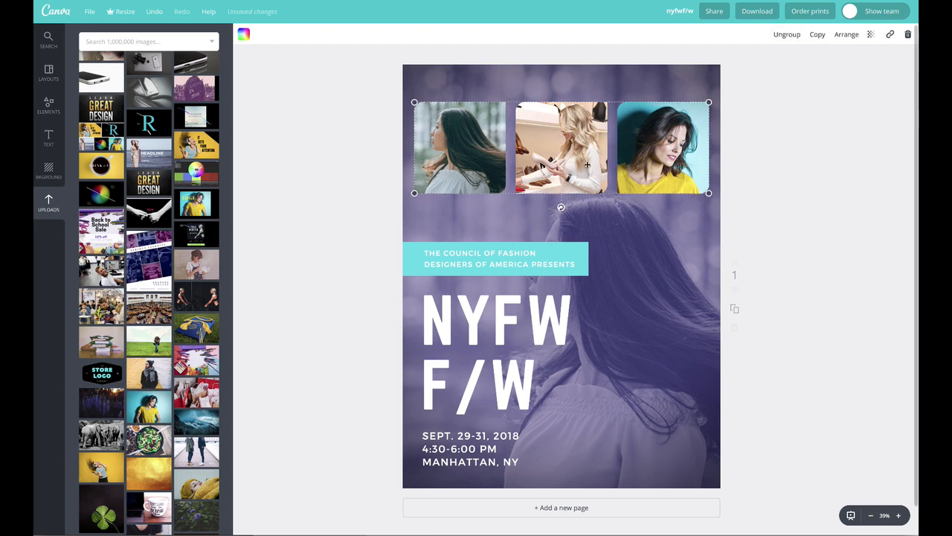
Resize the grouped three-photo row until it fills the poster's top edge to edge.
{"action": "left_click_drag", "start_coordinate": [561, 207], "coordinate": [569, 206]}
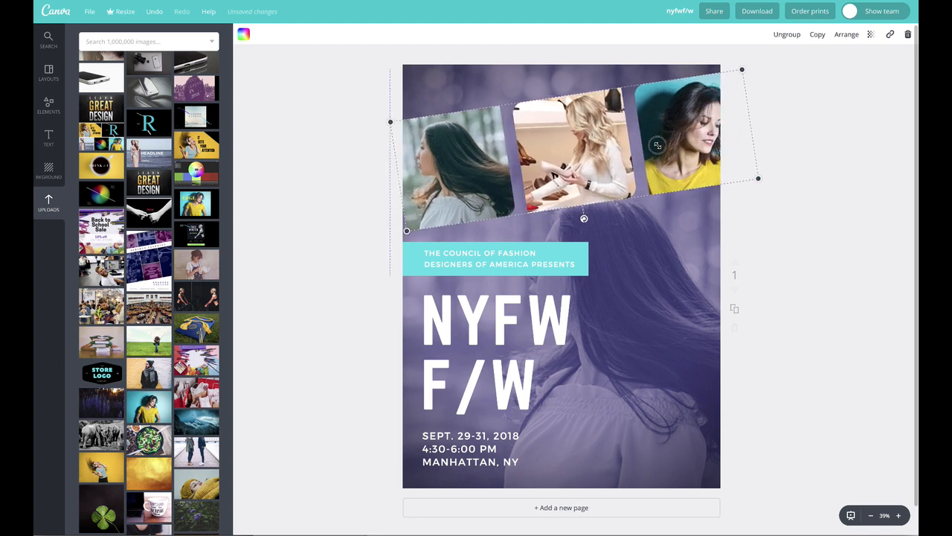
{"action": "left_click_drag", "start_coordinate": [584, 218], "coordinate": [572, 214]}
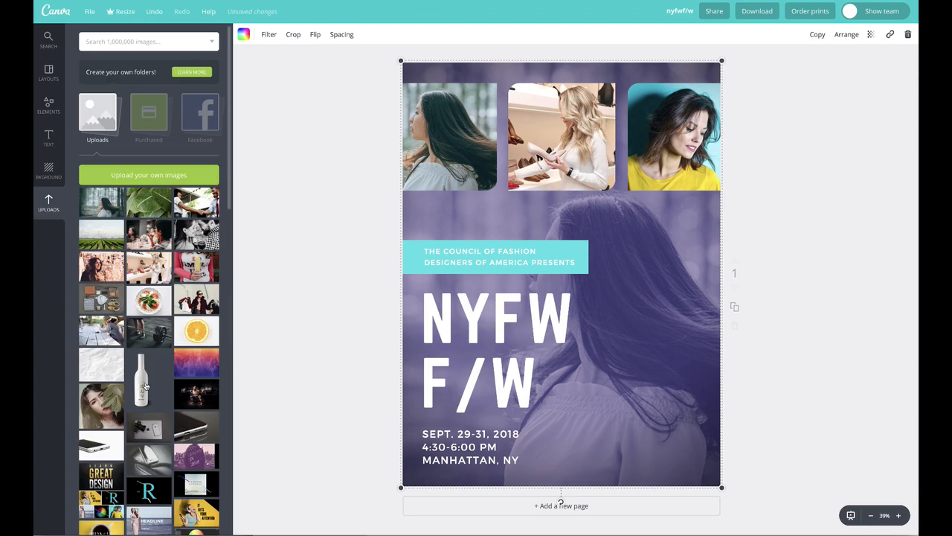
{"action": "mouse_move", "coordinate": [167, 337]}
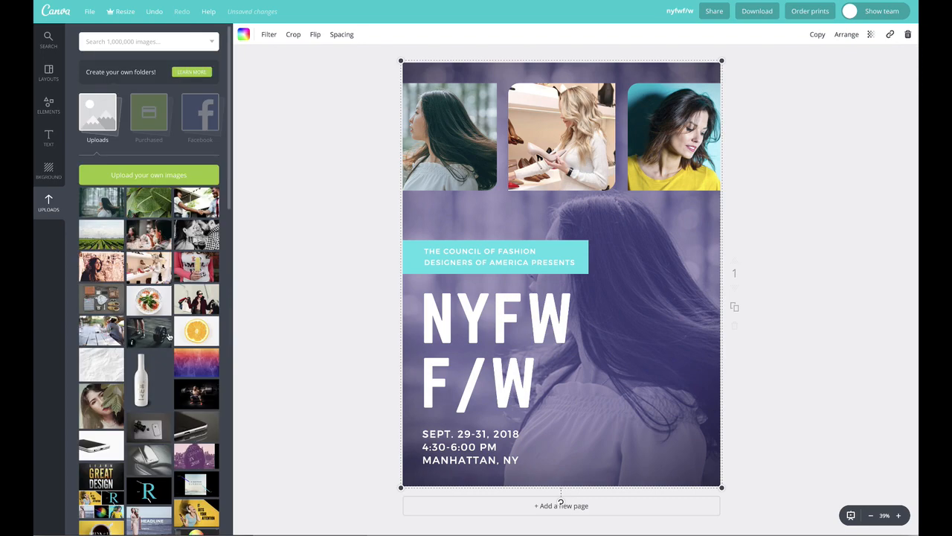
Set the overhead coffee-cups photo as the background, then select the photo group.
{"action": "scroll", "scroll_direction": "down", "scroll_amount": 3}
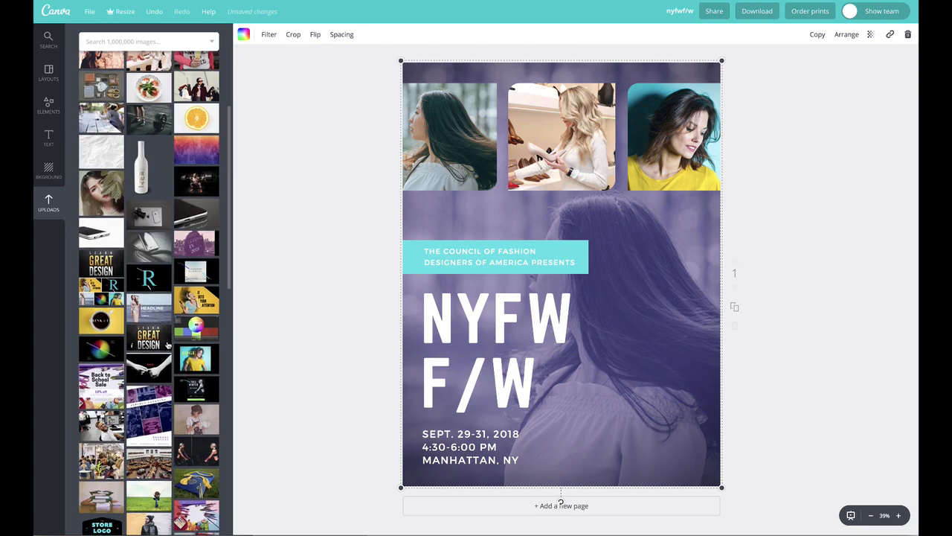
{"action": "scroll", "scroll_direction": "down", "scroll_amount": 3}
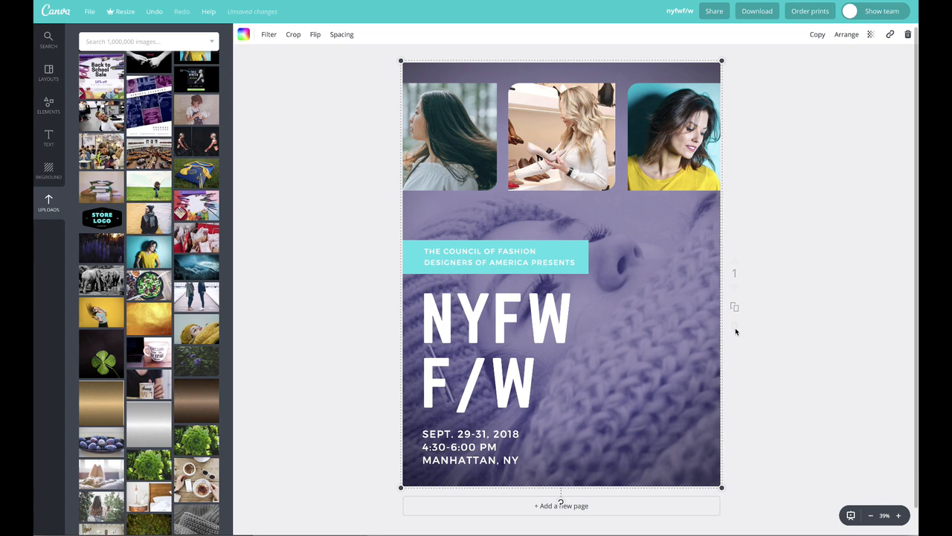
{"action": "mouse_move", "coordinate": [666, 323]}
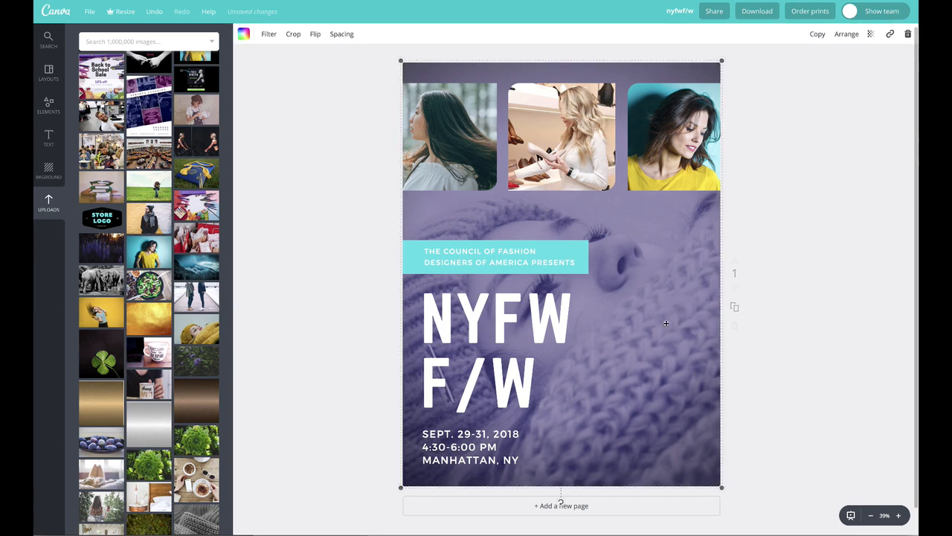
{"action": "mouse_move", "coordinate": [465, 298]}
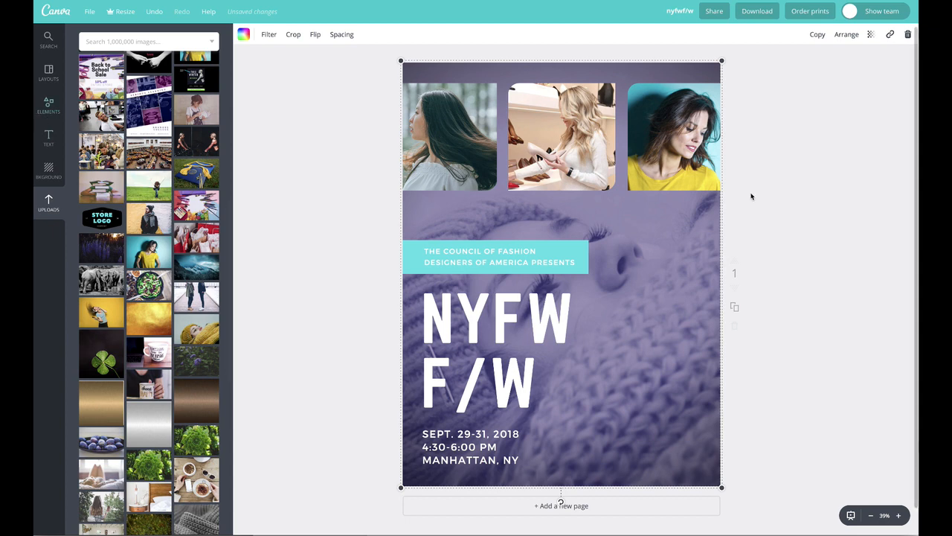
{"action": "mouse_move", "coordinate": [627, 338]}
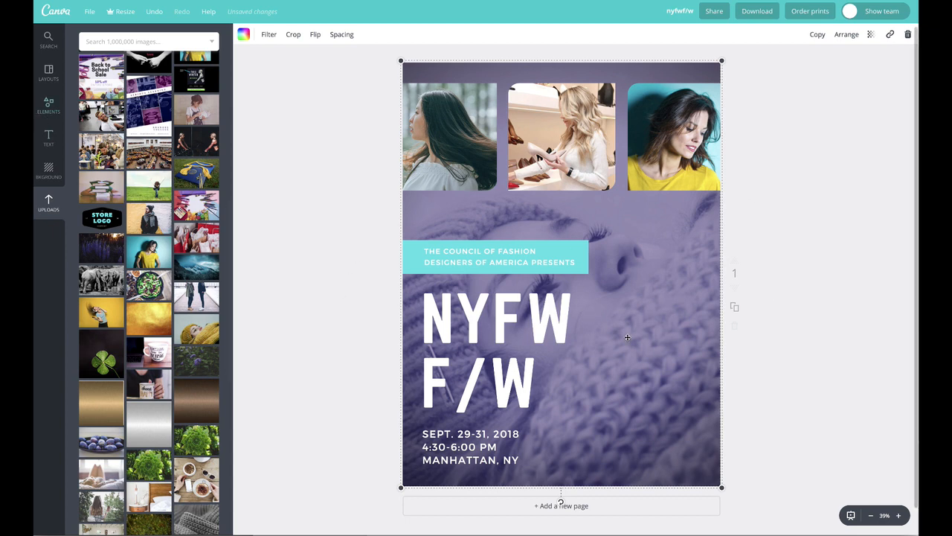
{"action": "mouse_move", "coordinate": [623, 332]}
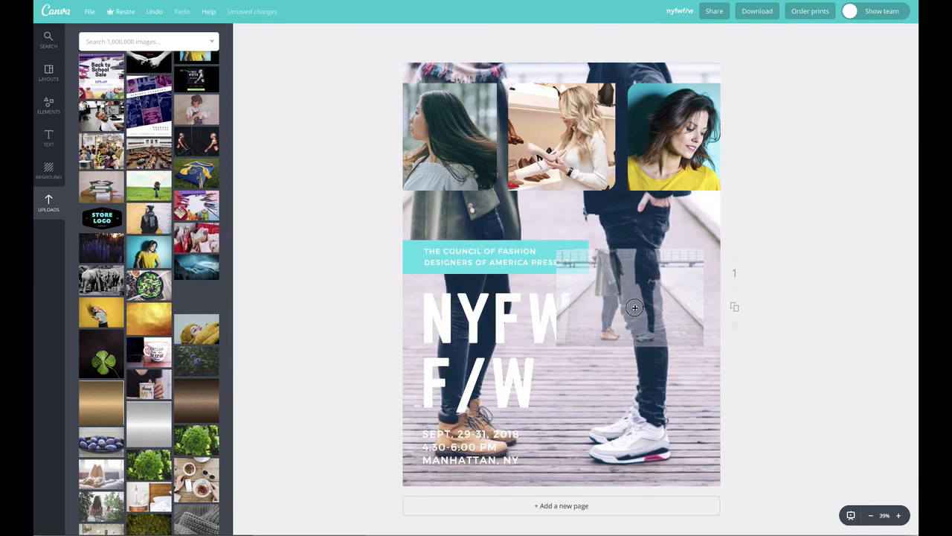
{"action": "left_click", "coordinate": [634, 307]}
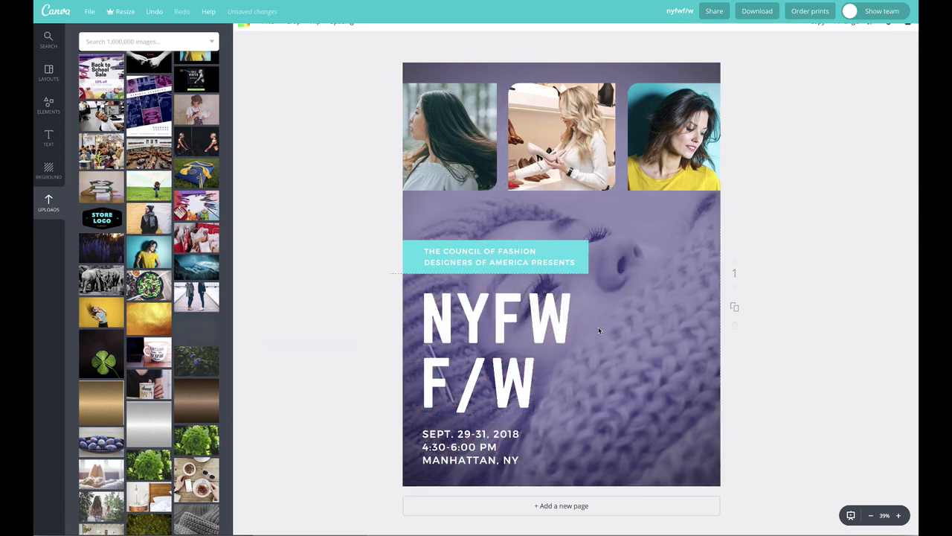
{"action": "left_click", "coordinate": [595, 331]}
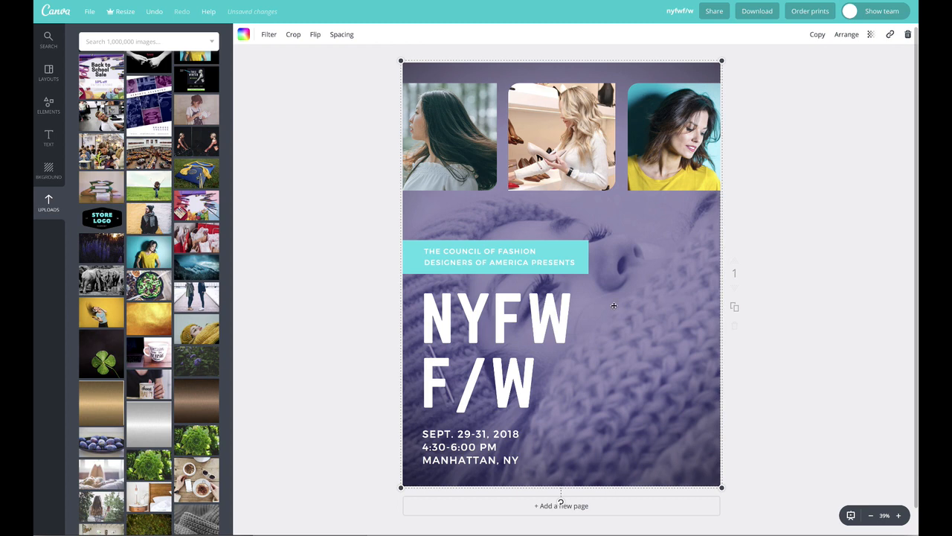
{"action": "scroll", "scroll_direction": "down", "scroll_amount": 3}
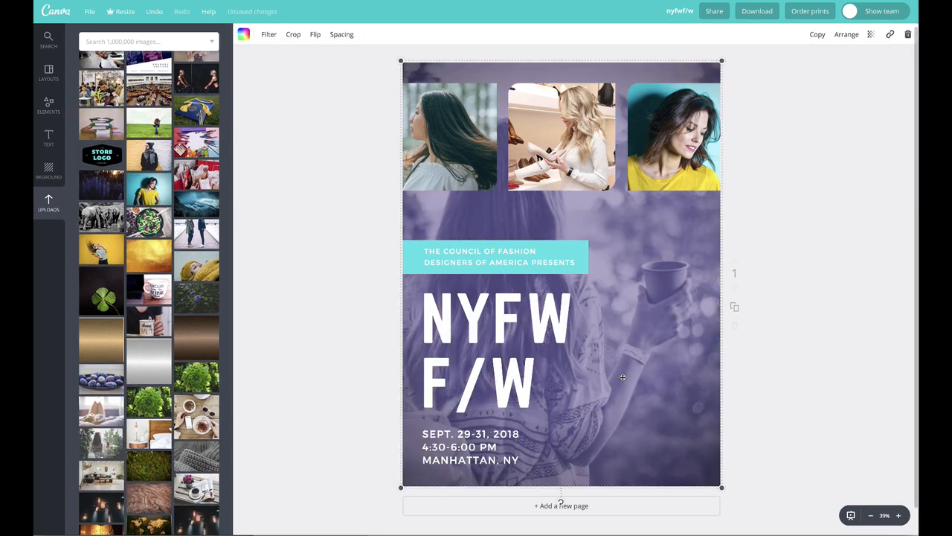
{"action": "scroll", "scroll_direction": "down", "scroll_amount": 3}
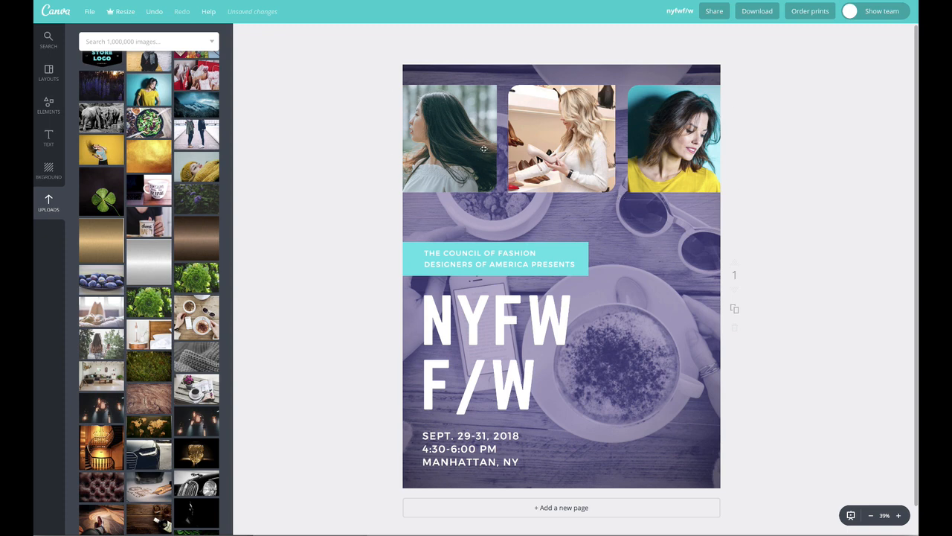
{"action": "left_click", "coordinate": [562, 138]}
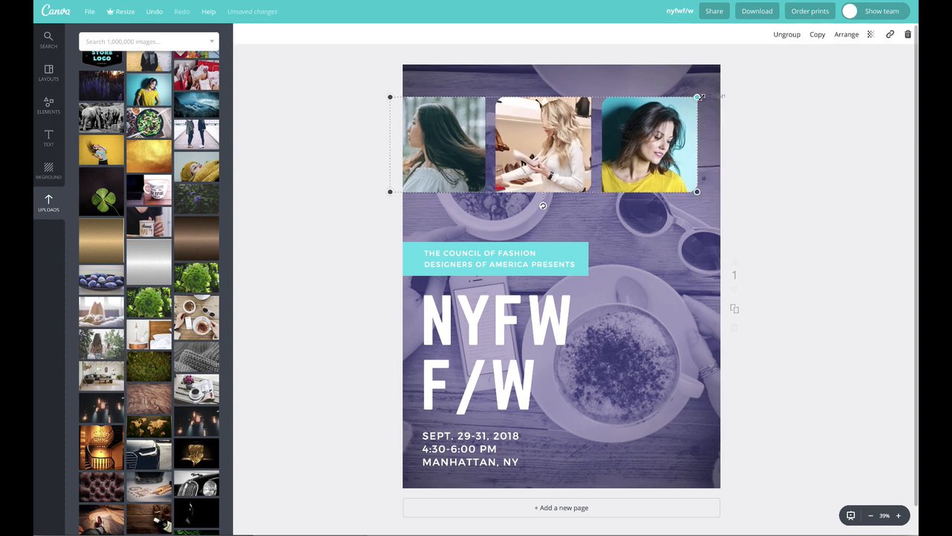